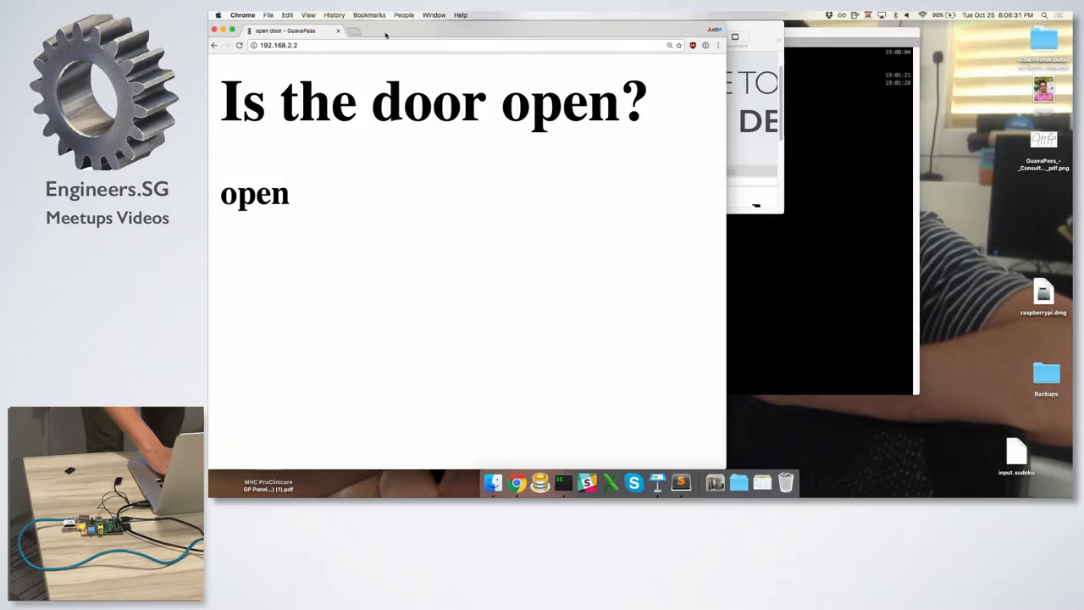
Load meetup.guavasaas.com:3000 in a new tab to show the door-status page.
text(mde)
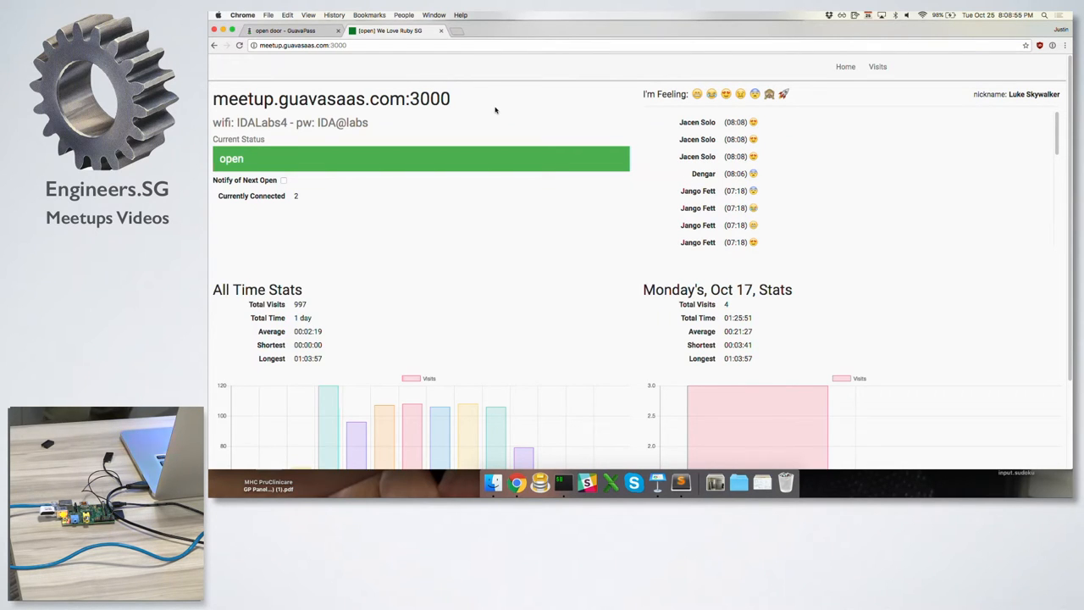
Scroll down the dashboard to reveal the all-time and Monday hourly visit charts.
scroll(down, 3)
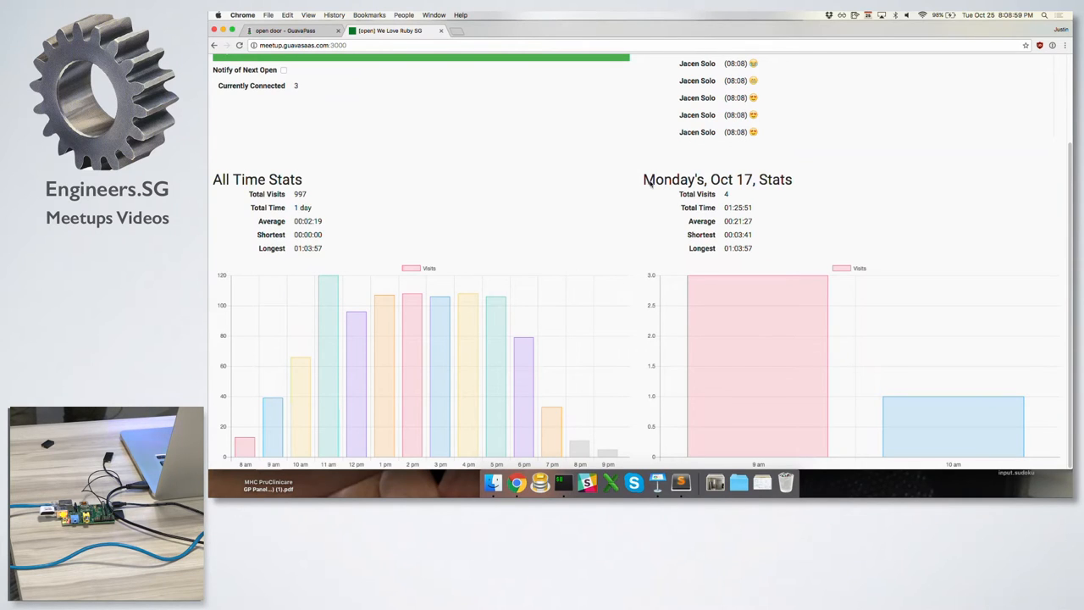
mouse_move(556, 224)
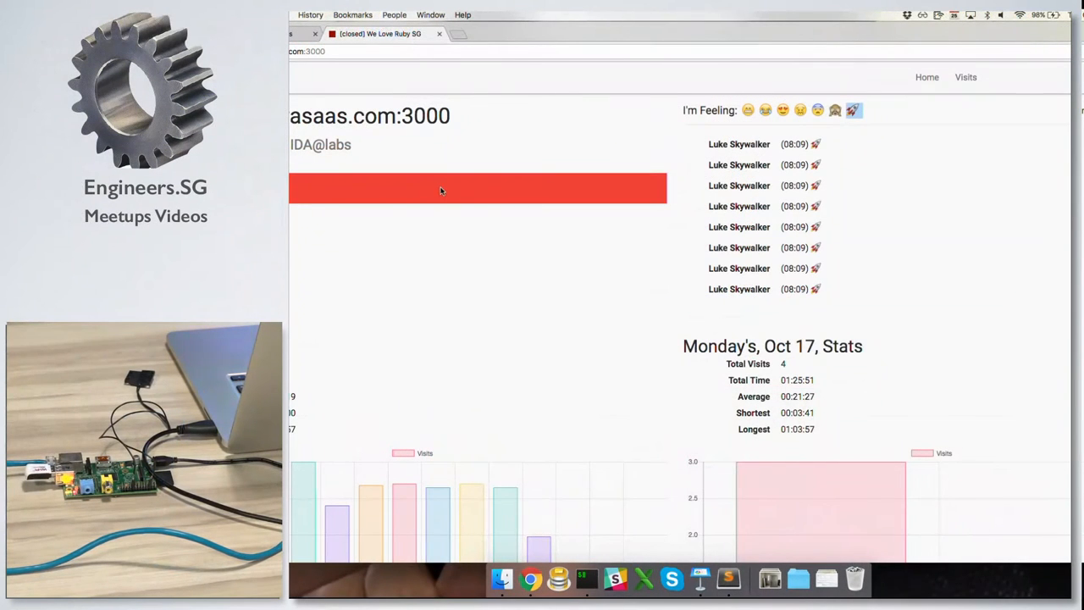
mouse_move(427, 226)
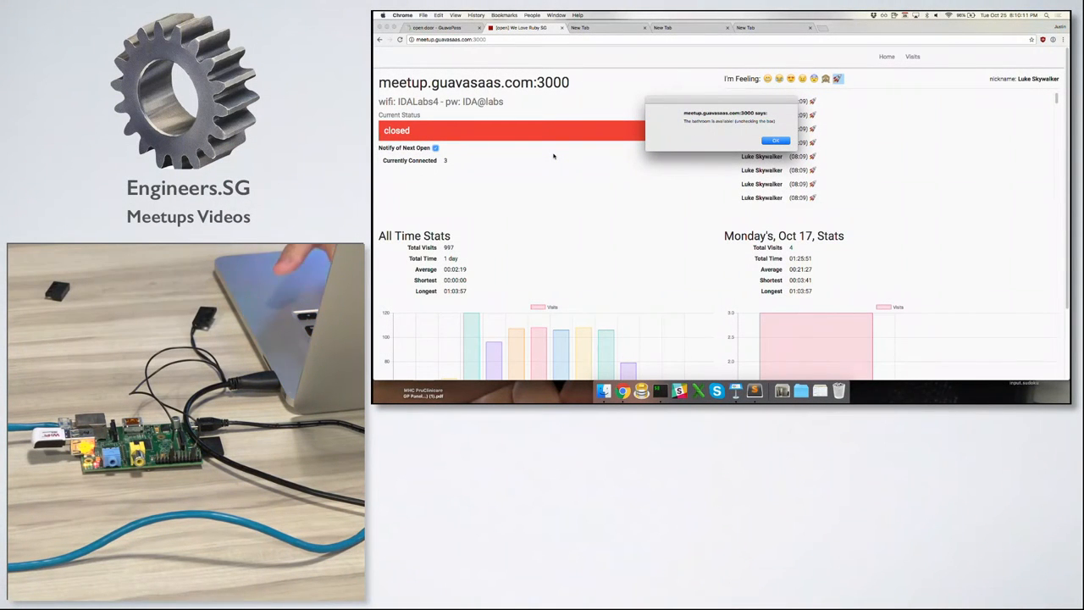
Dismiss the bathroom-available alert and switch over to iTerm2.
click(775, 140)
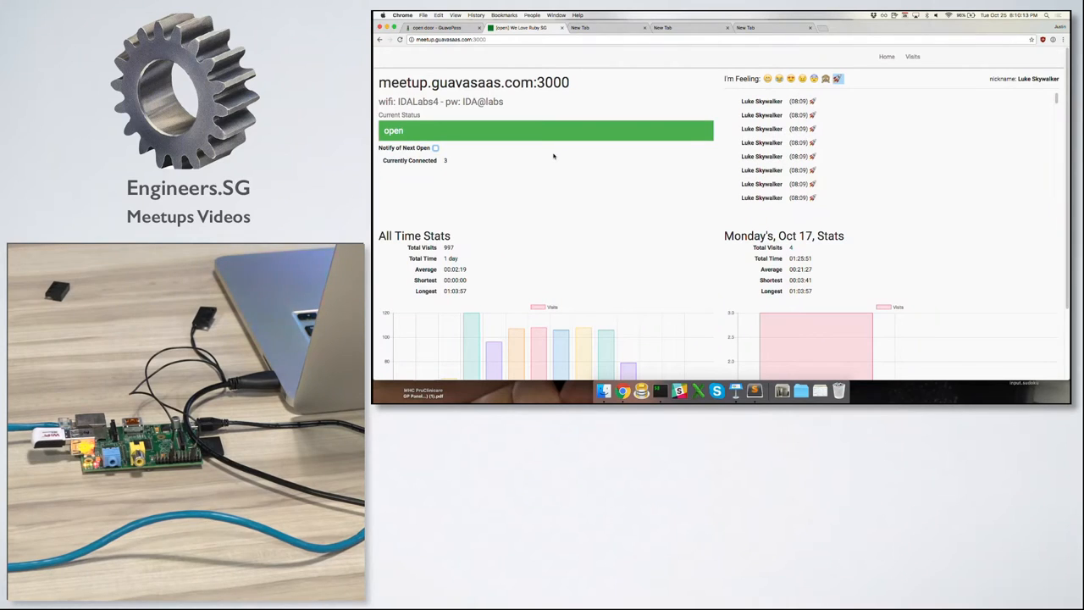
key(cmd+tab)
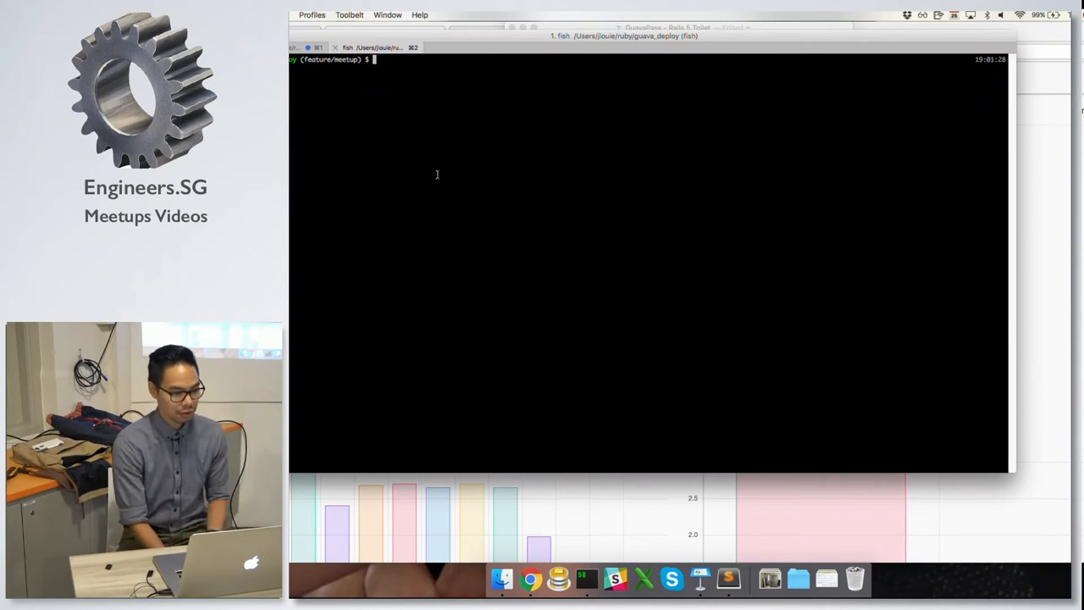
Generate the UserConnected channel, answering n to keep cable.js, and open the project in Sublime.
text(rails g channel UserConnected)
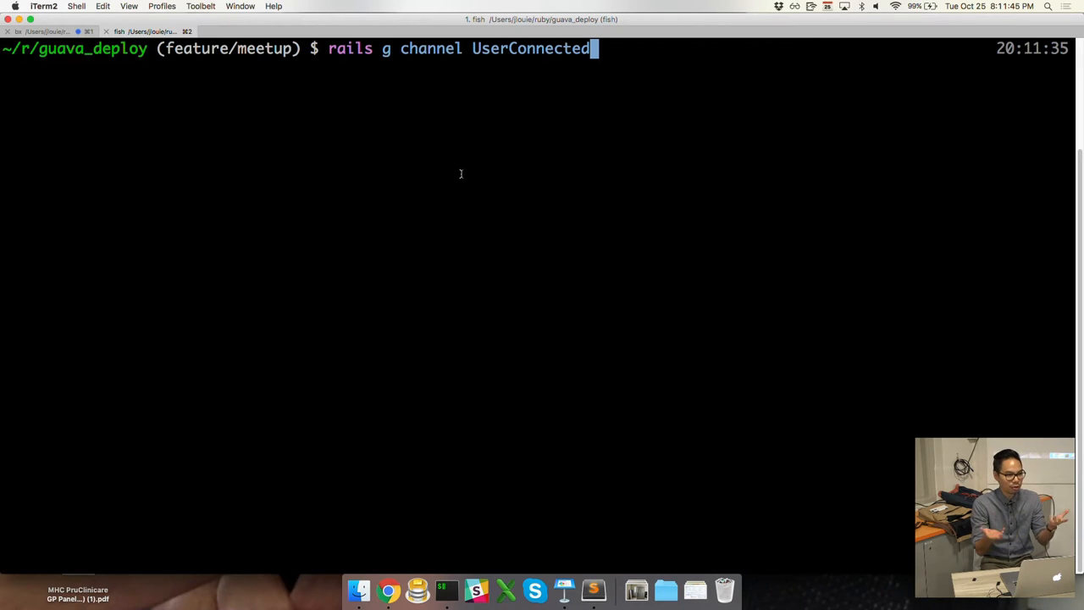
key(cmd+tab)
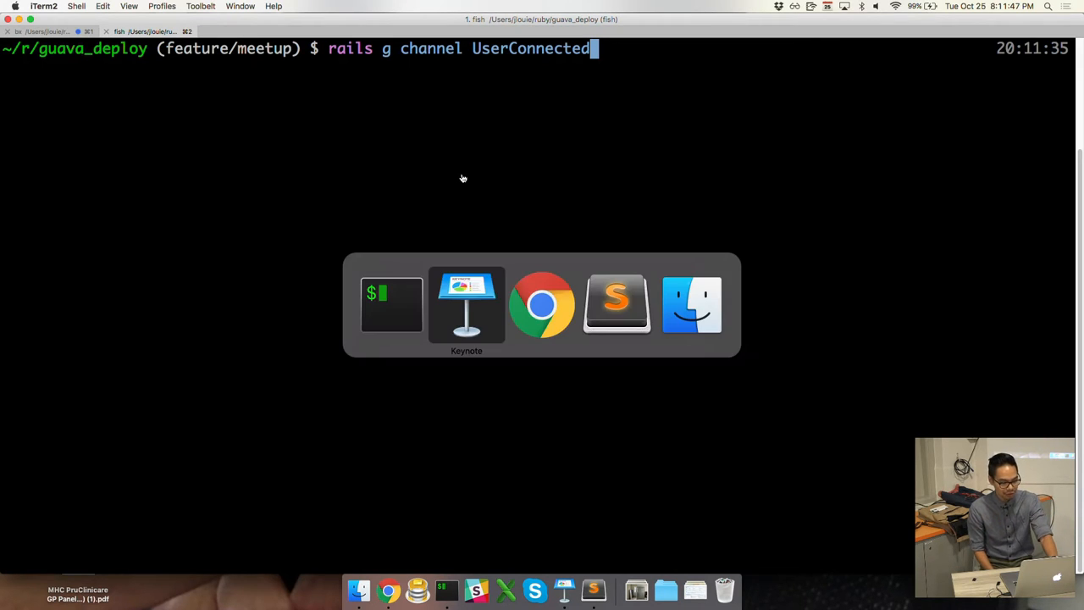
click(542, 305)
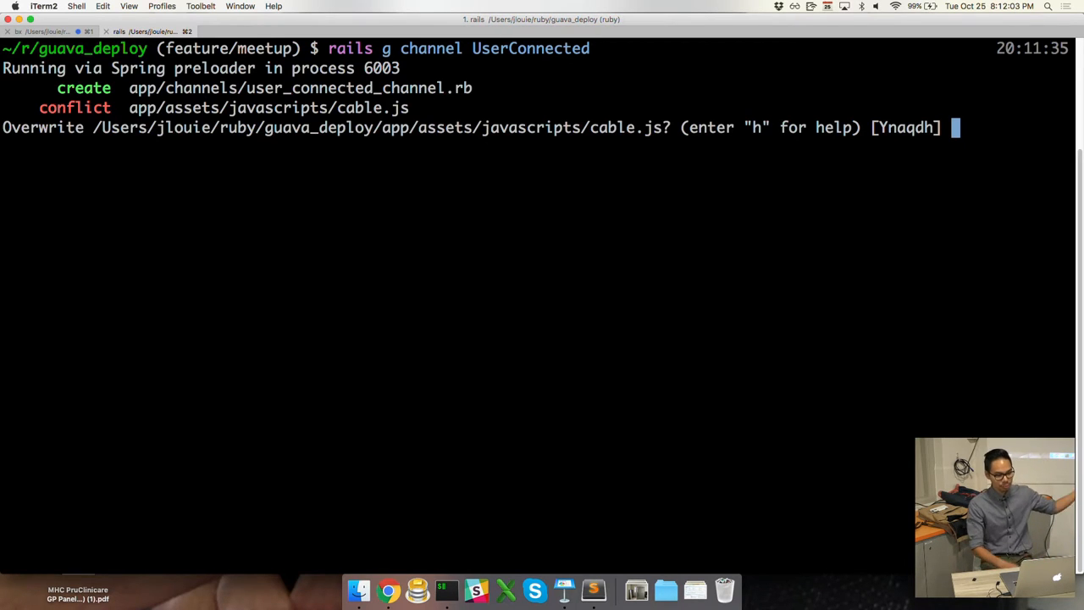
text(n)
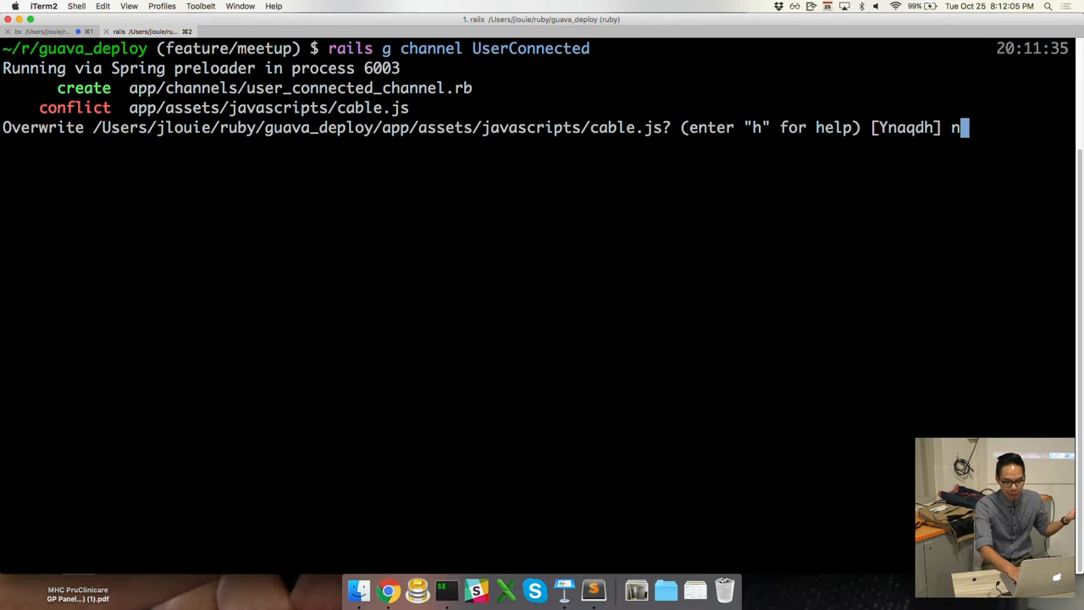
key(enter)
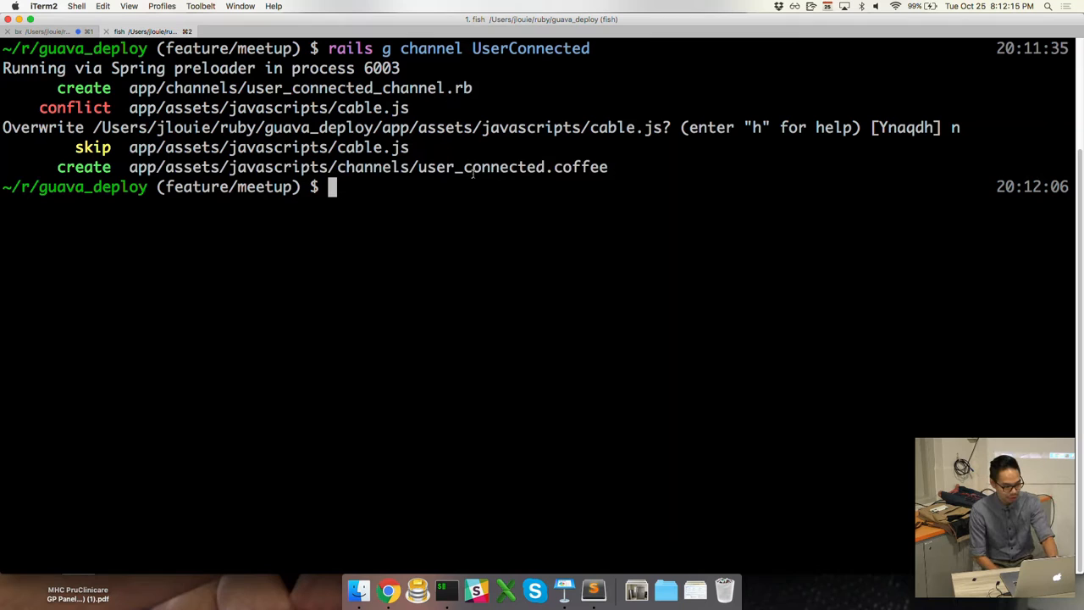
key(cmd+tab)
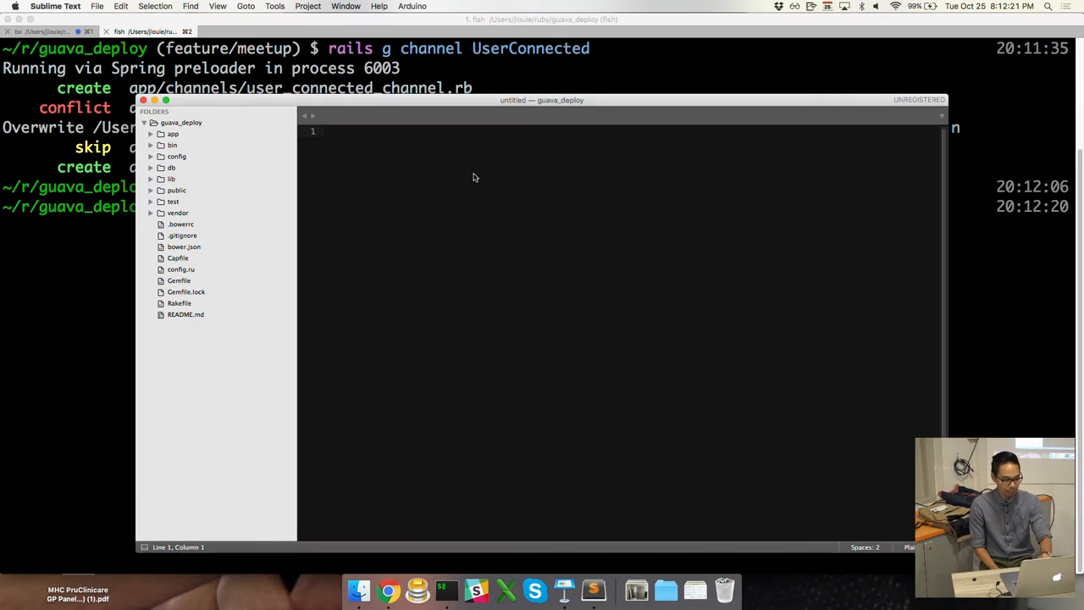
Maximize Sublime Text and expand app > channels to reach user_connected_channel.rb.
click(154, 100)
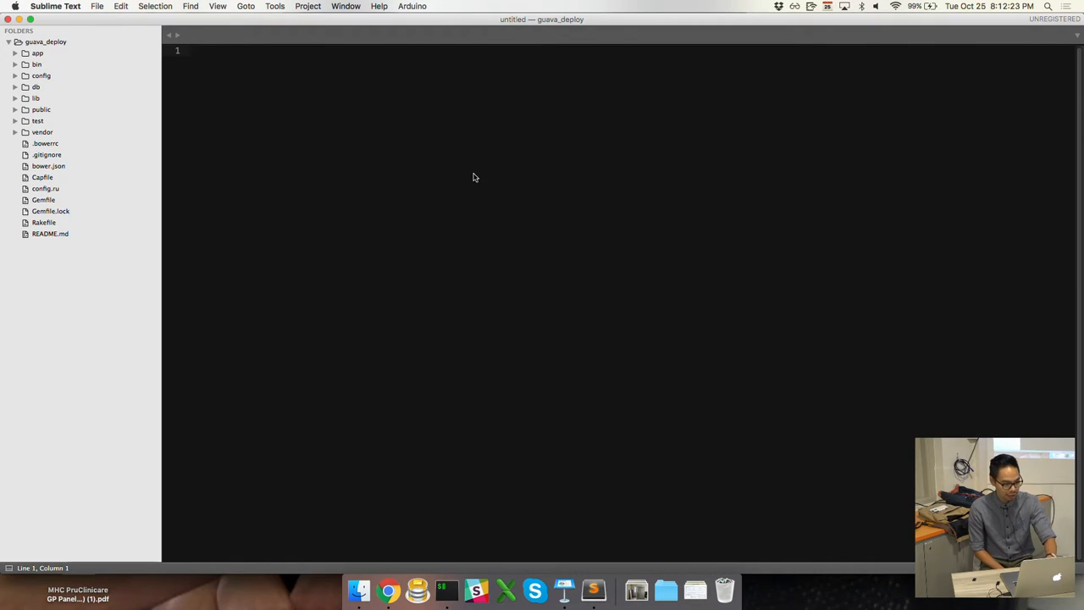
mouse_move(321, 182)
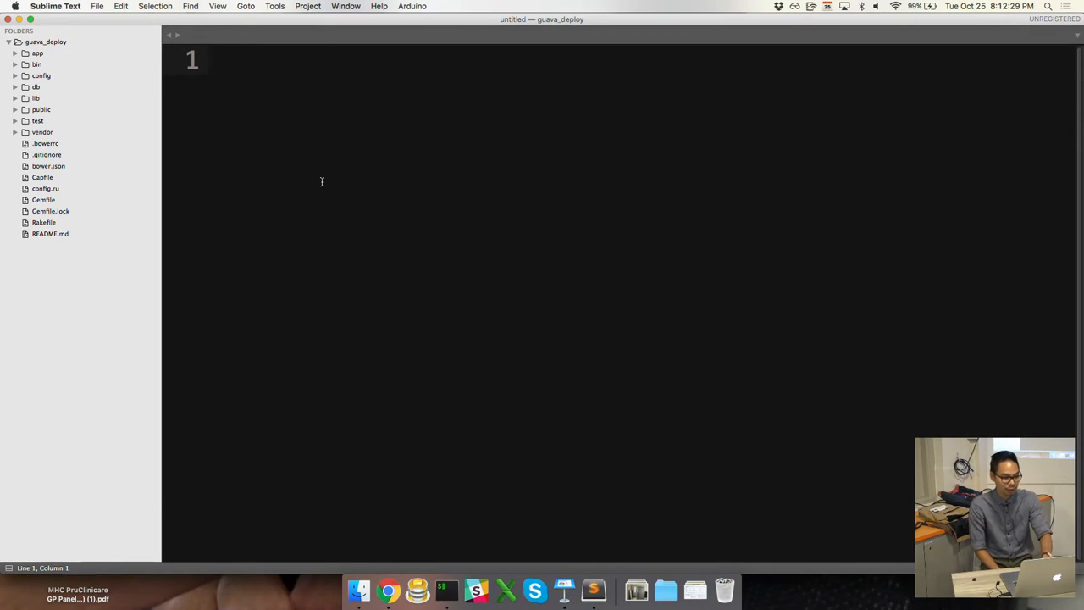
click(38, 52)
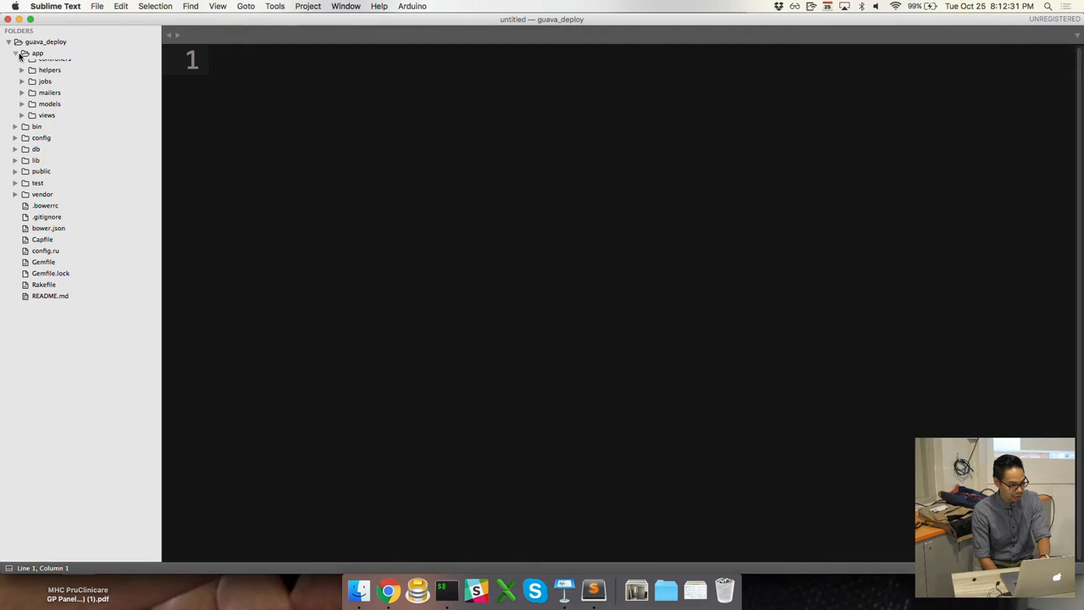
click(15, 53)
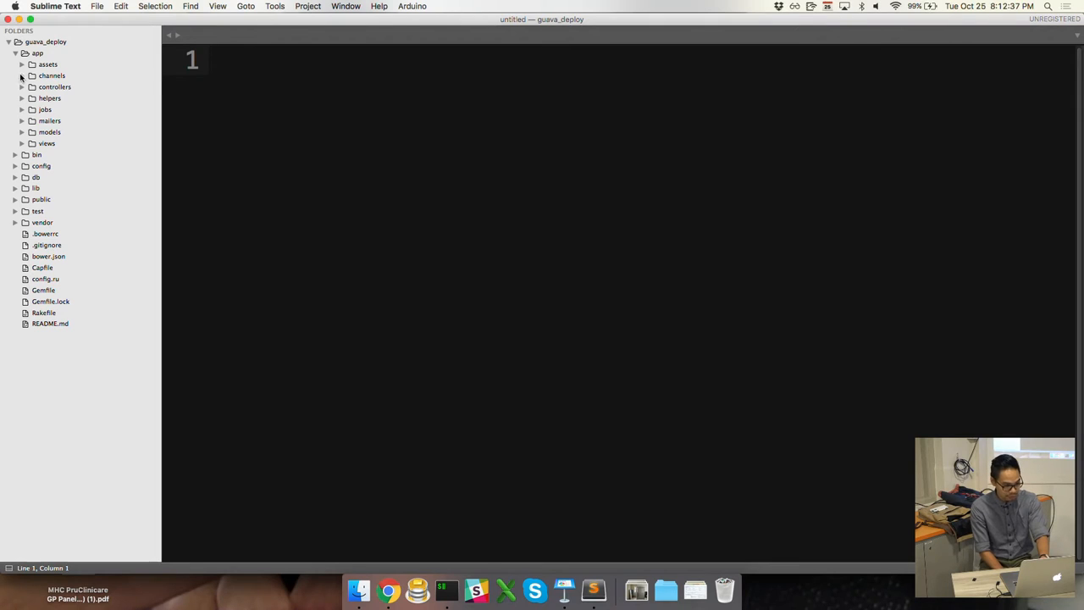
click(31, 75)
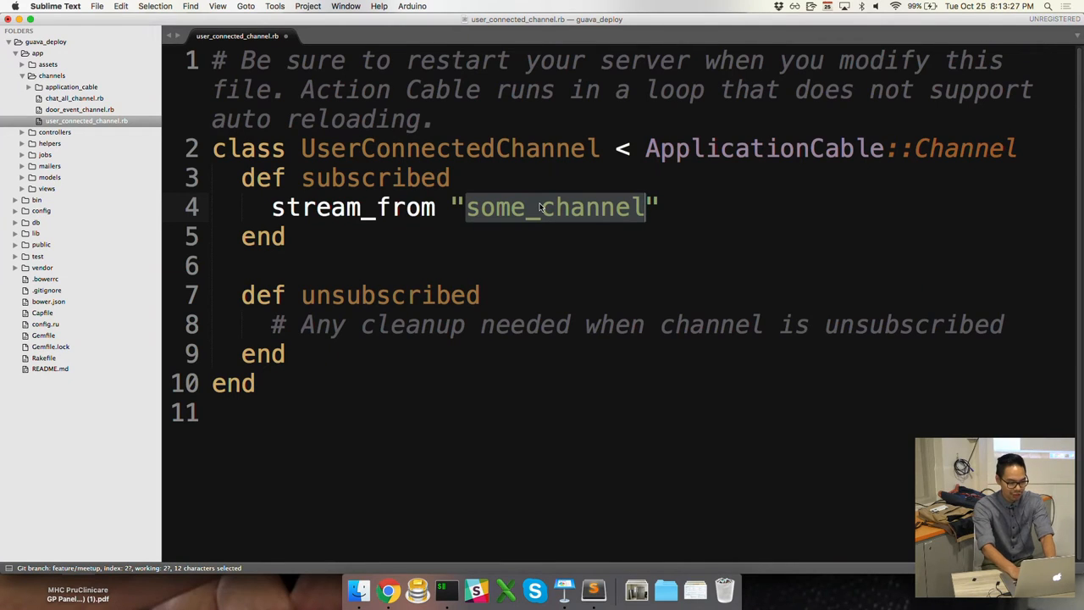
Change the stream name to new_users, save, and jump to home_controller.rb.
text(new_users)
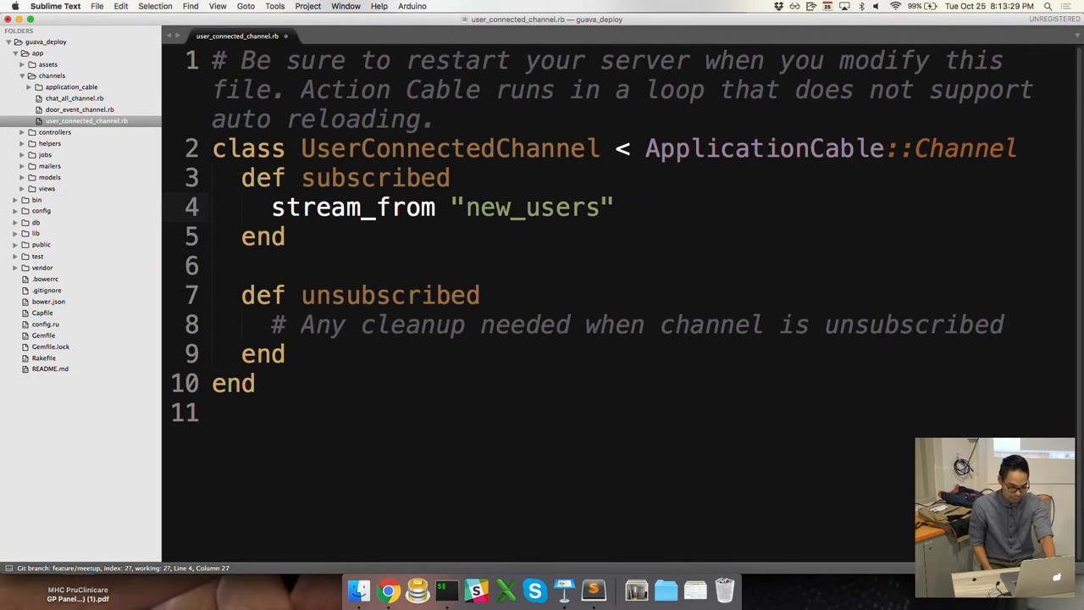
key(cmd+s)
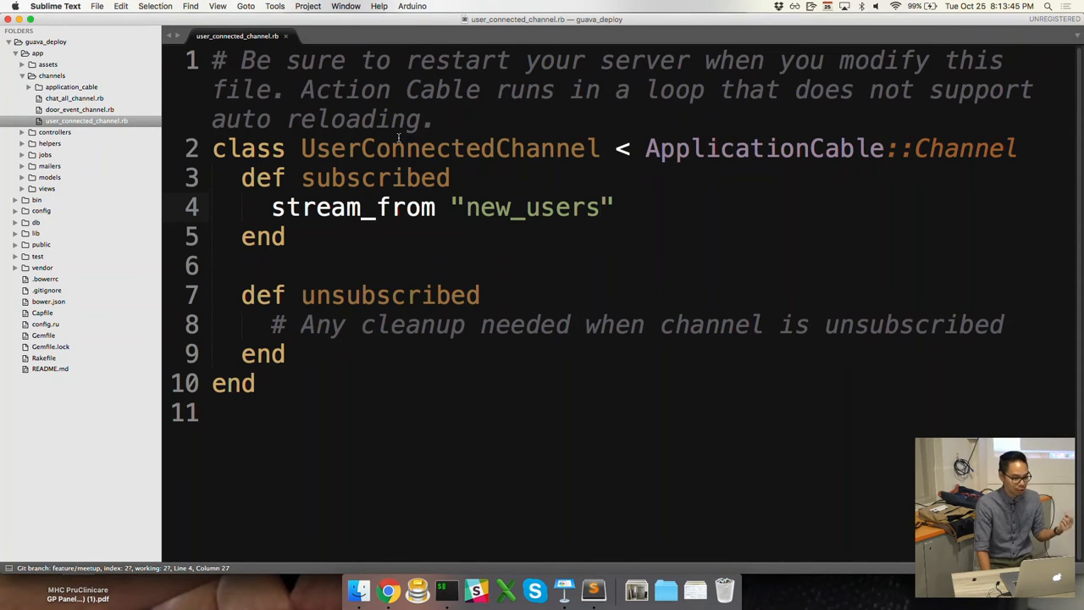
key(cmd+p)
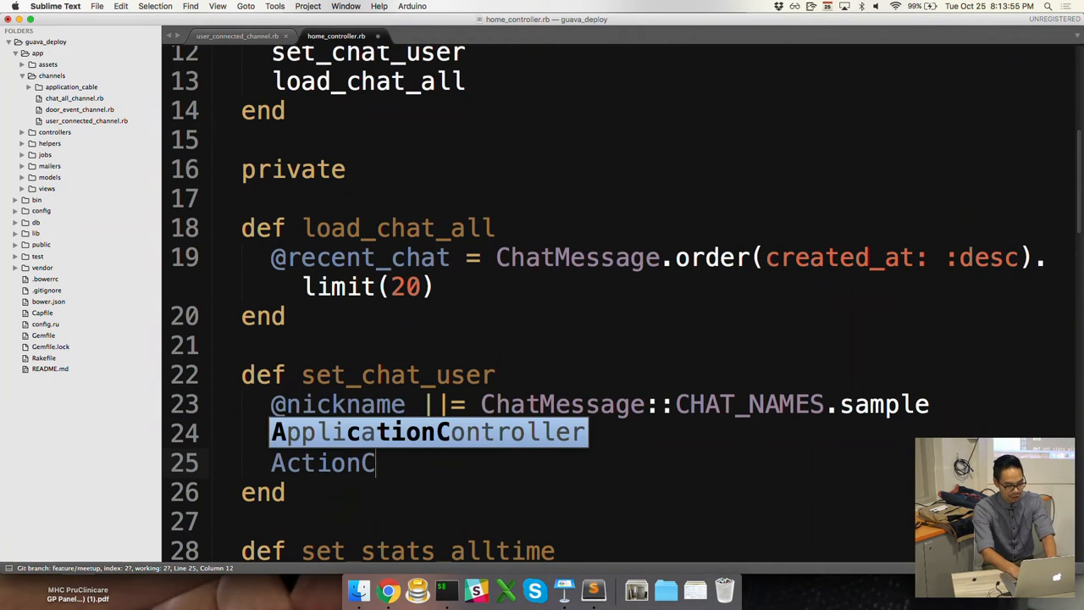
Start an ActionCable.server.broadcast call, copying the new_users stream name from the channel file.
text(able.server.broadcast)
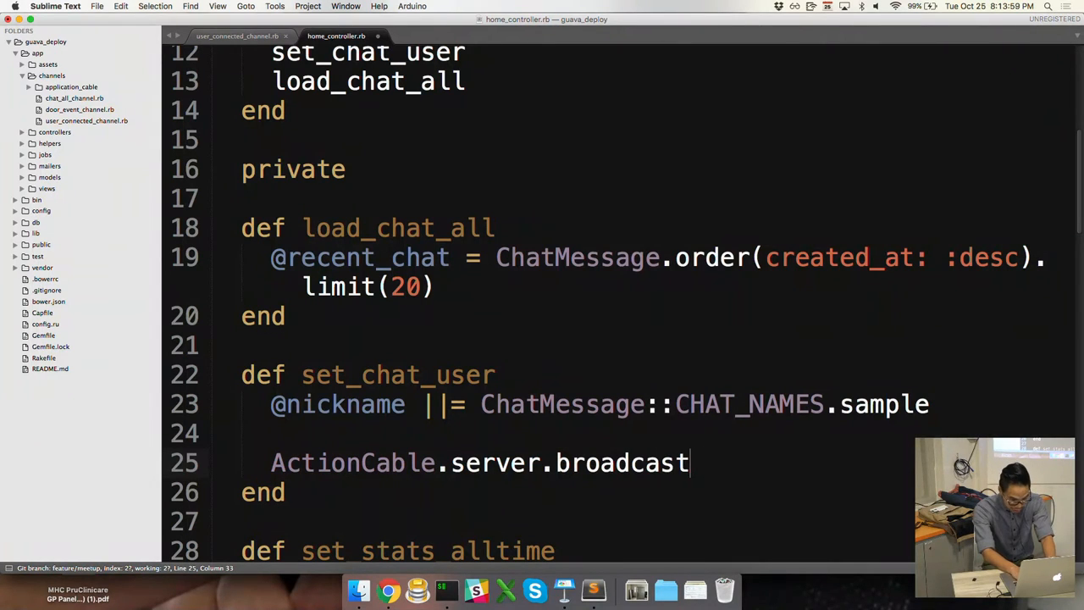
text(()
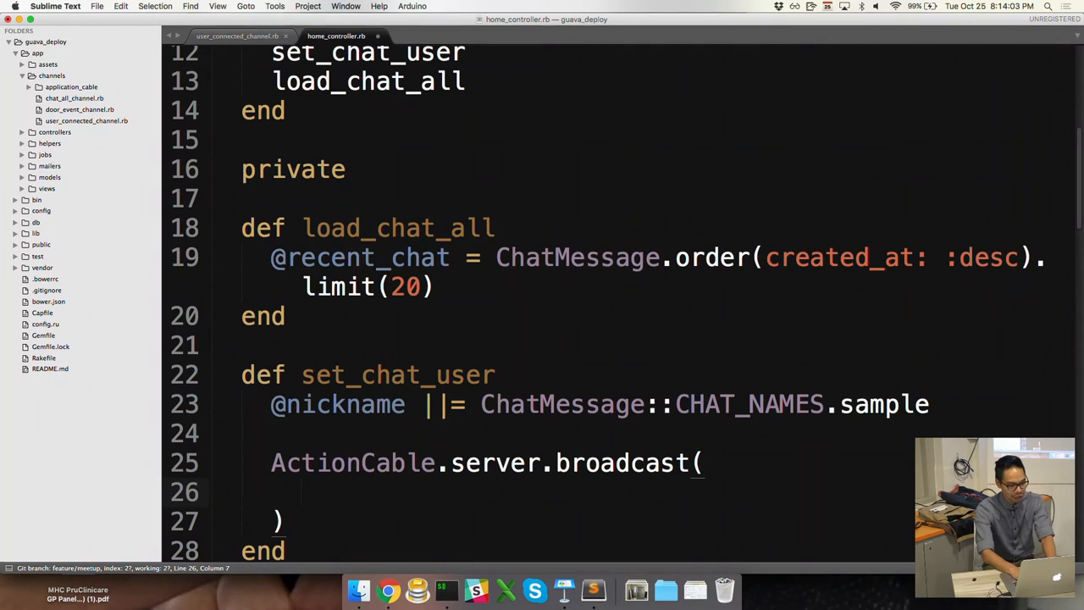
click(237, 36)
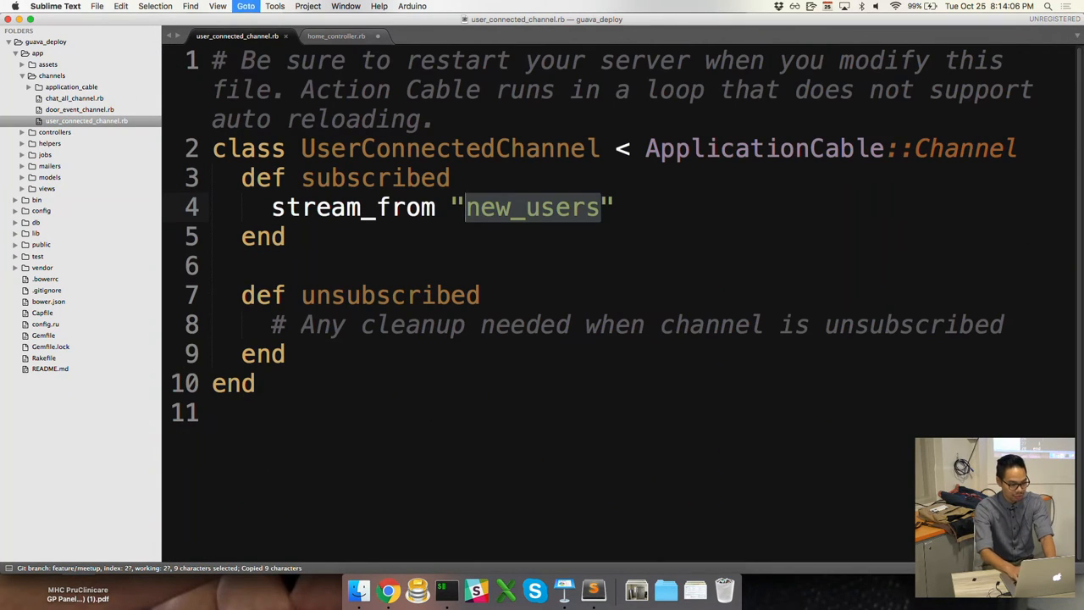
click(335, 36)
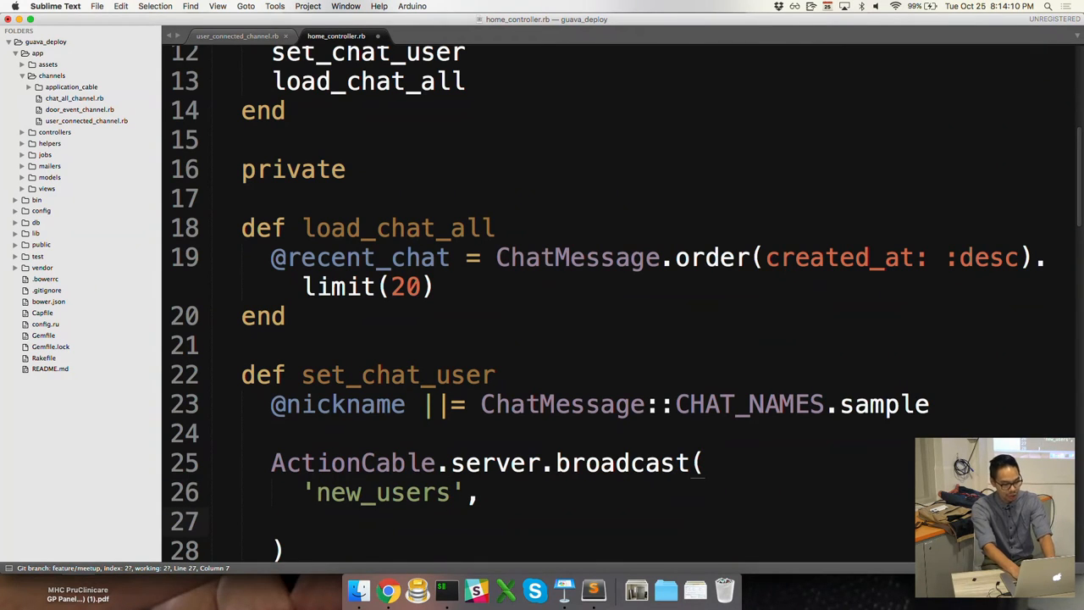
scroll(down, 3)
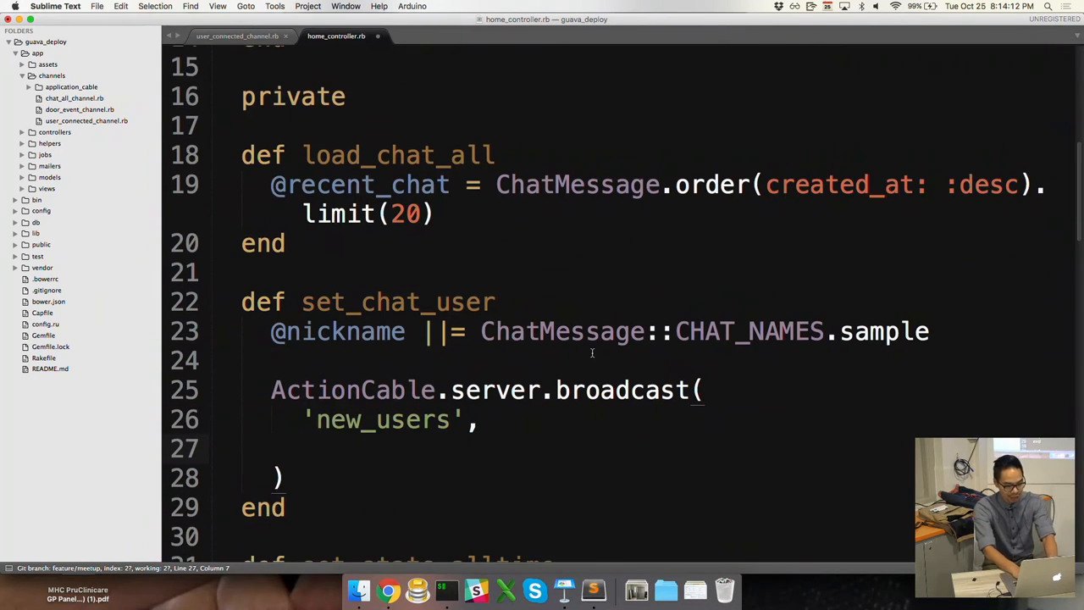
text(html:)
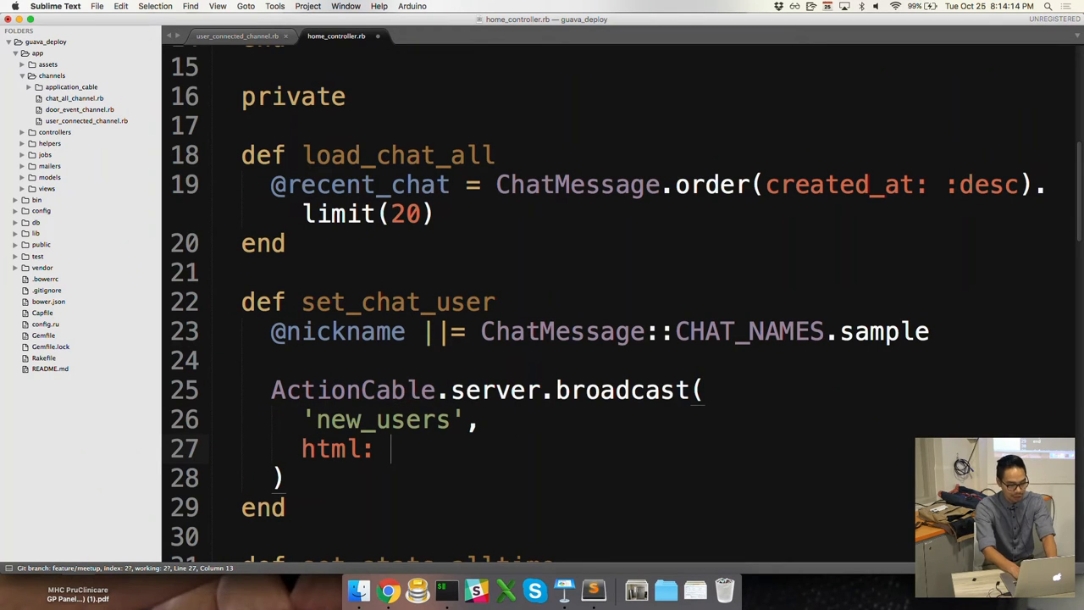
text("")
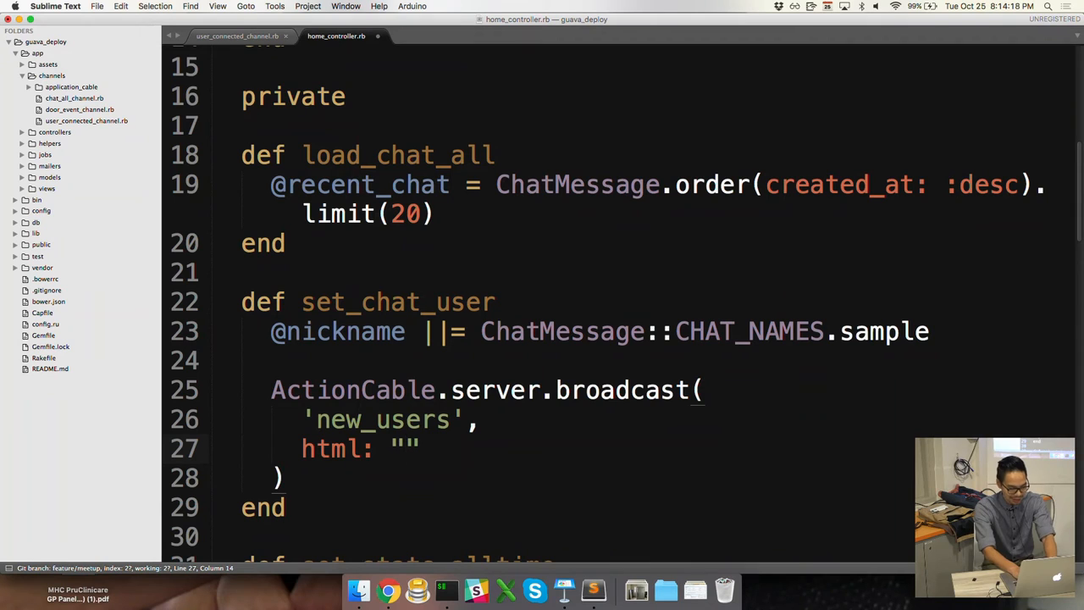
text(Welcome #{})
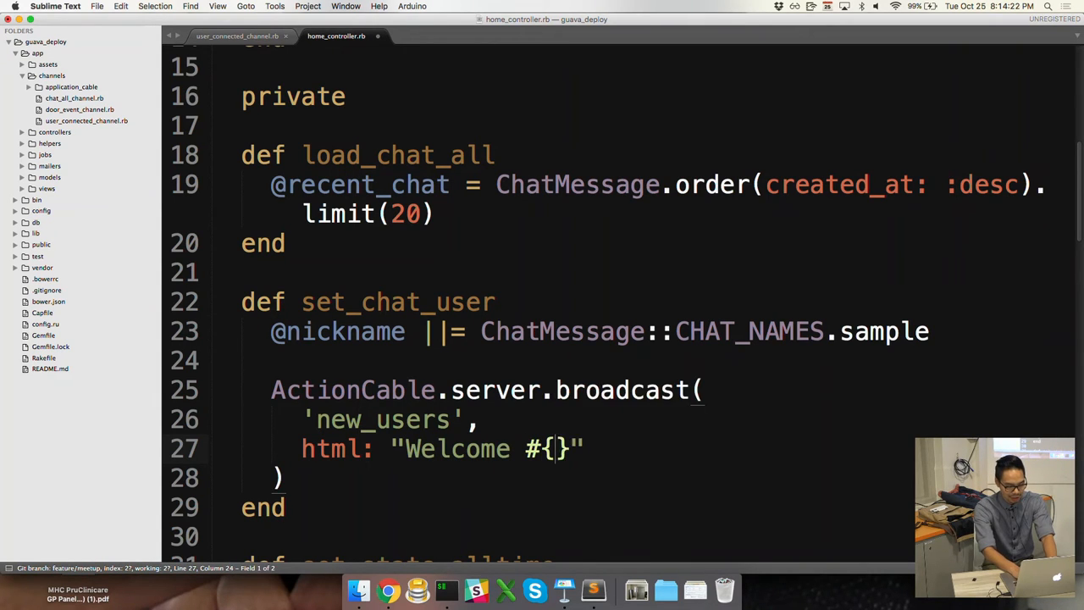
text(@nickname)
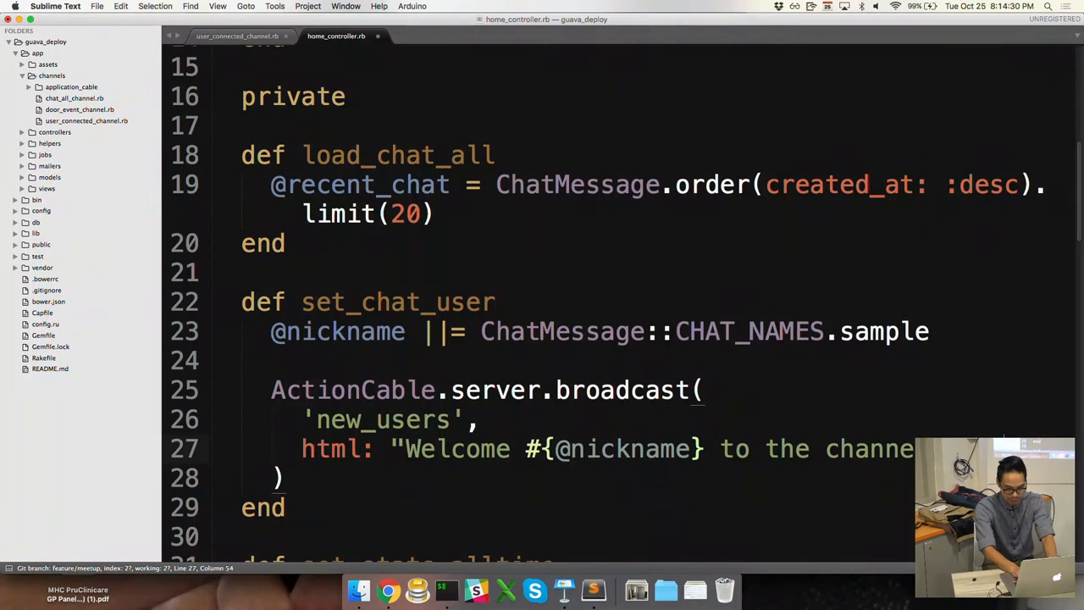
text(html_safe,)
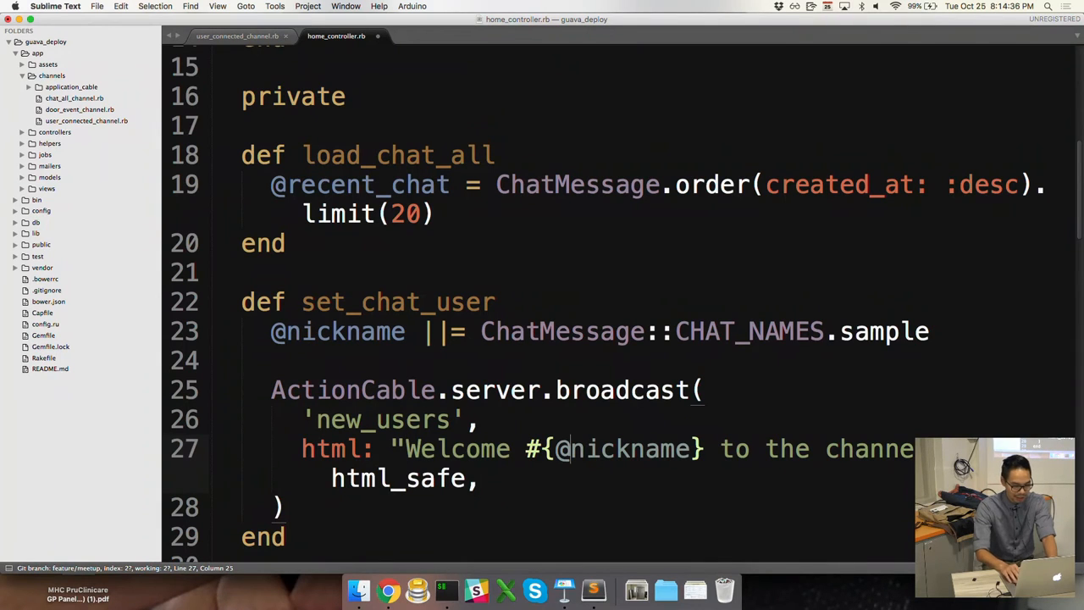
text(<b>)
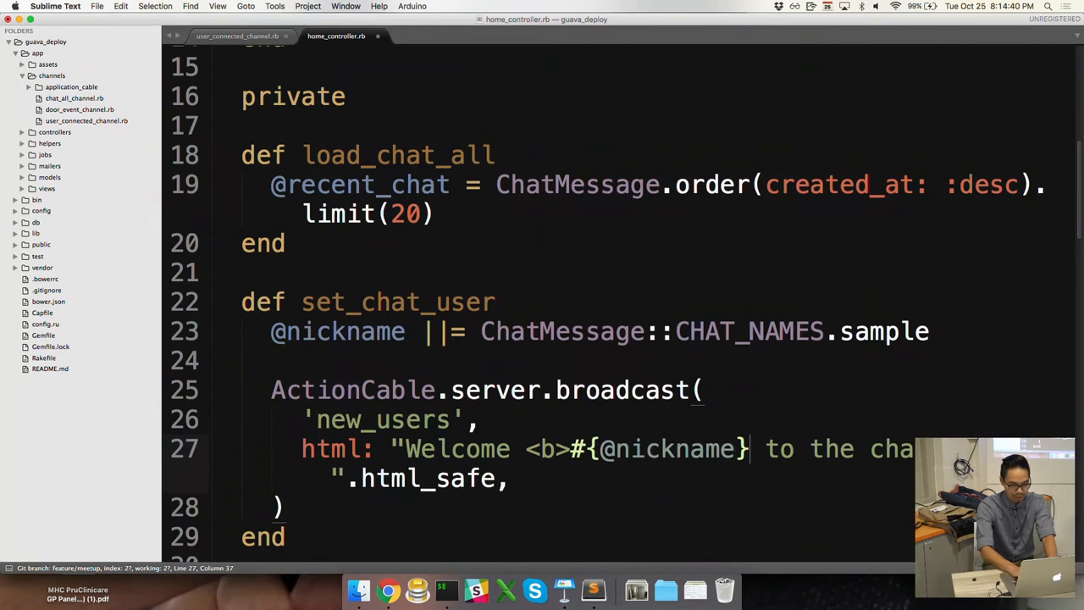
text(</b> to the chat<br/>)
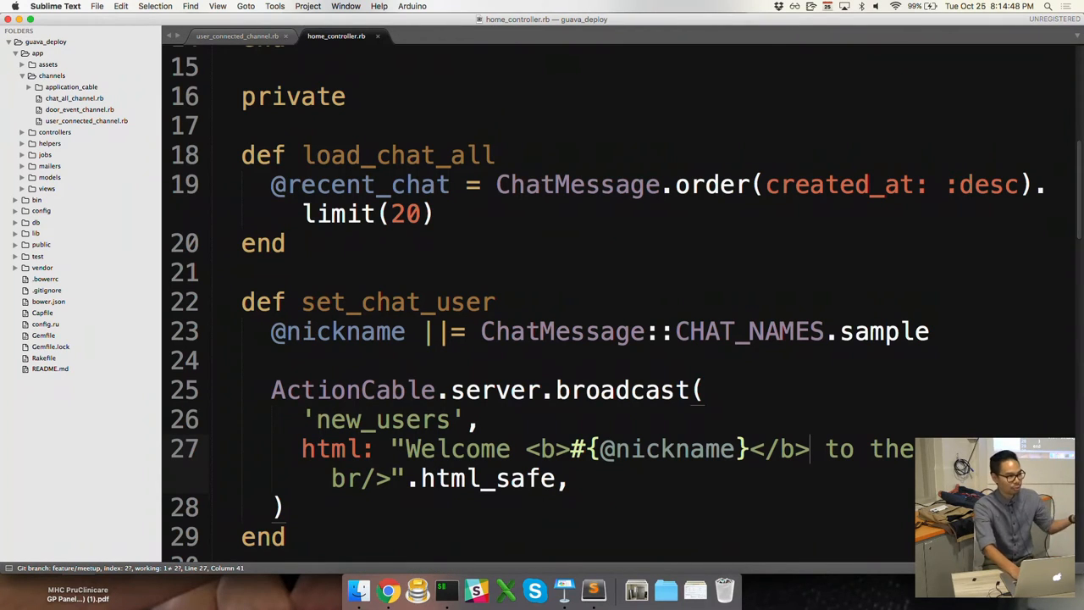
key(cmd+tab)
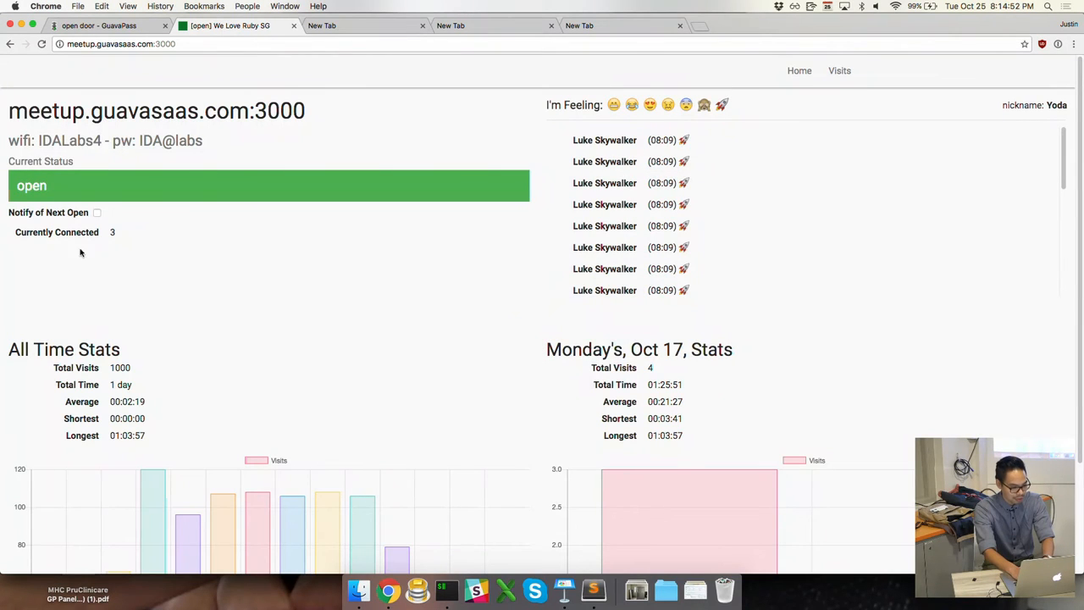
mouse_move(228, 286)
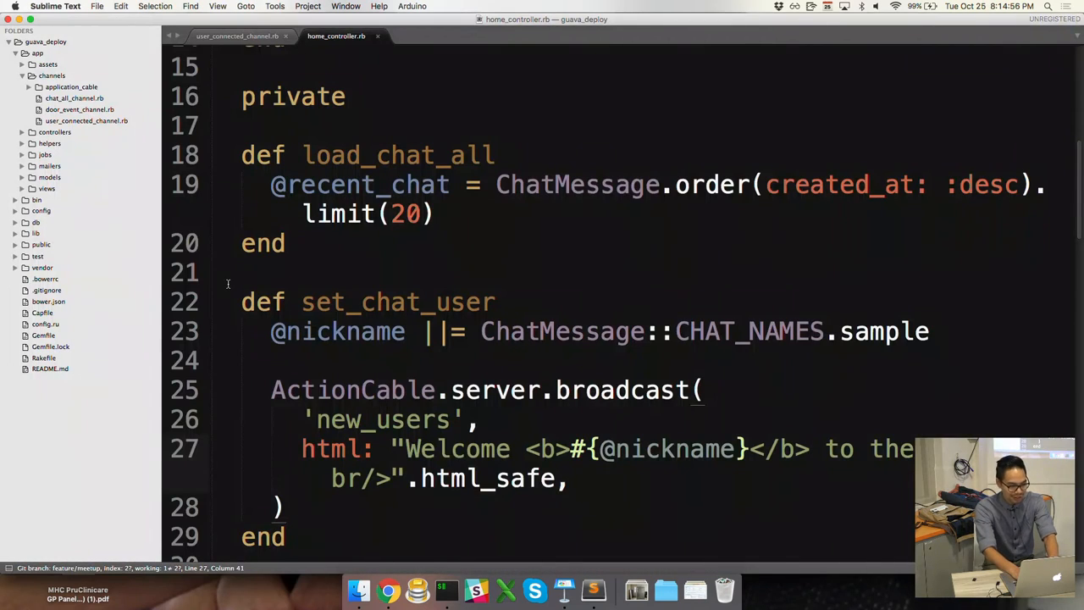
key(cmd+p)
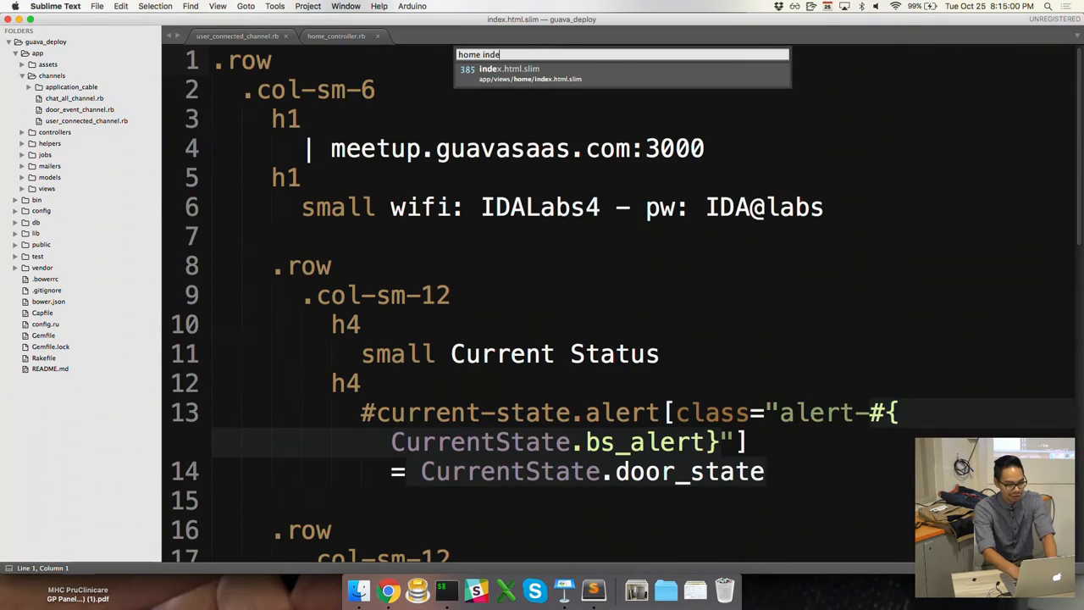
Add a .row > .col-sm-12 > .well > #new-users block to index.html.slim.
key(enter)
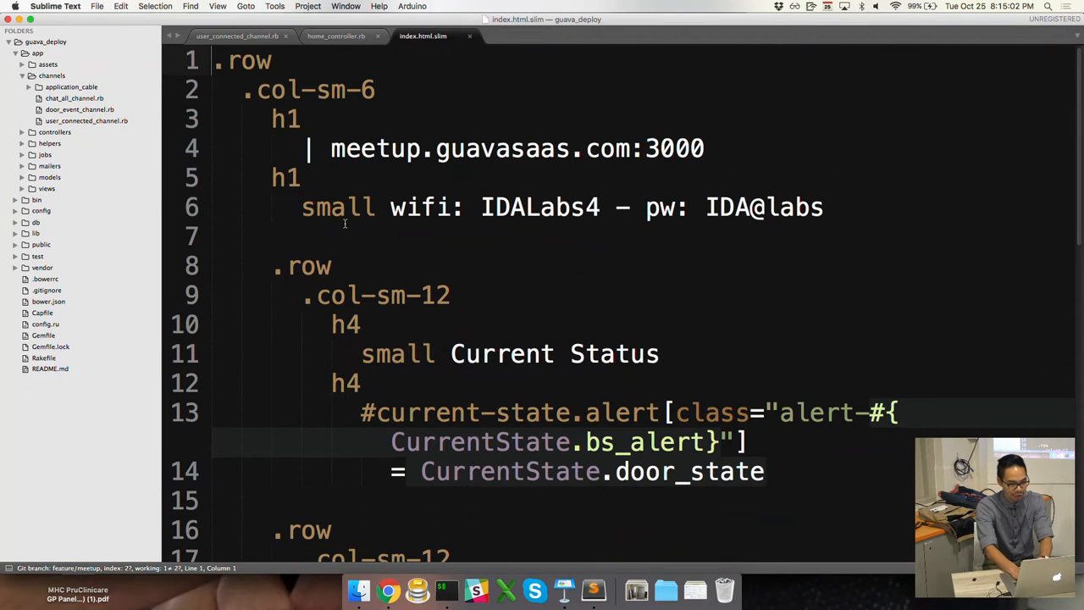
scroll(down, 3)
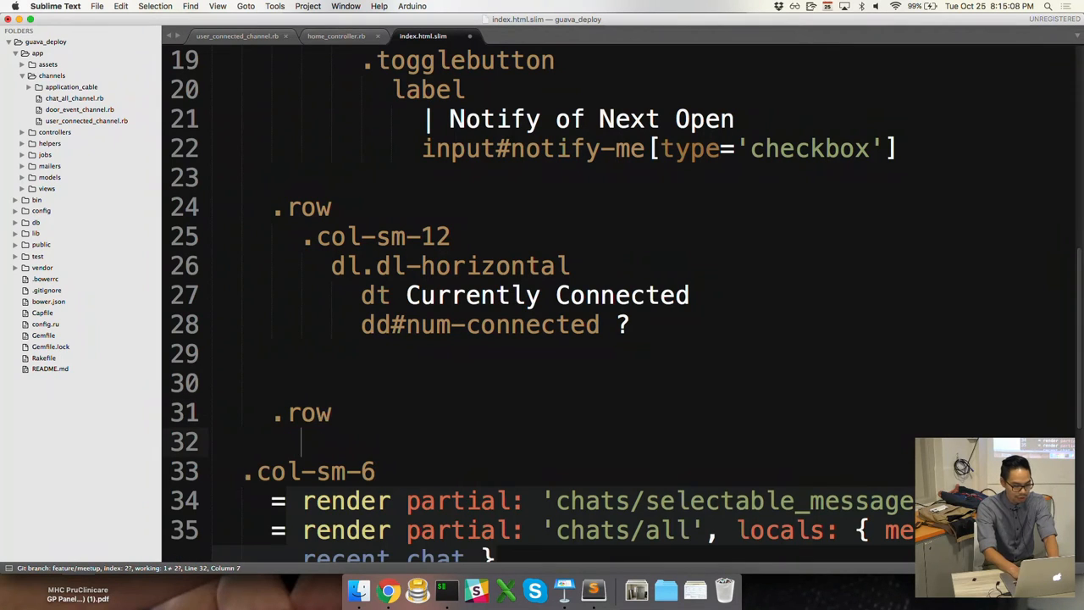
text(.col-sm-)
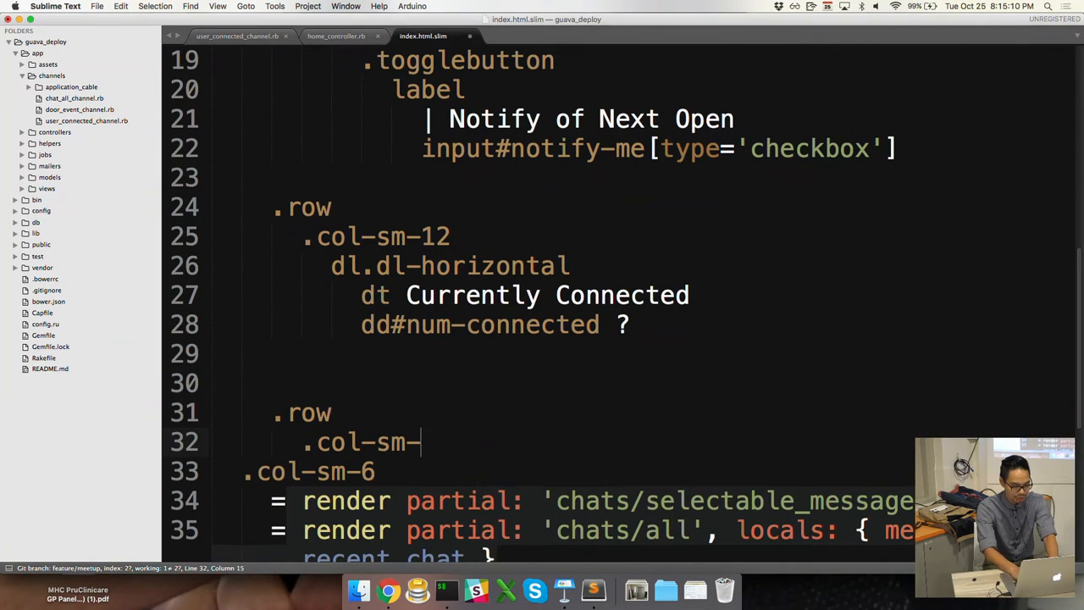
text(12)
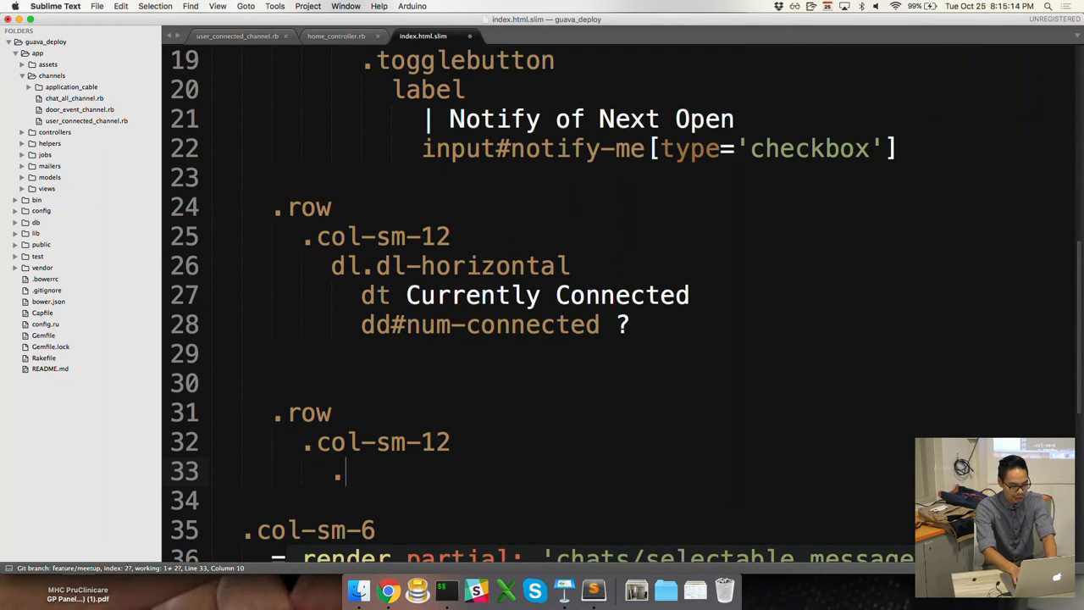
text(.well)
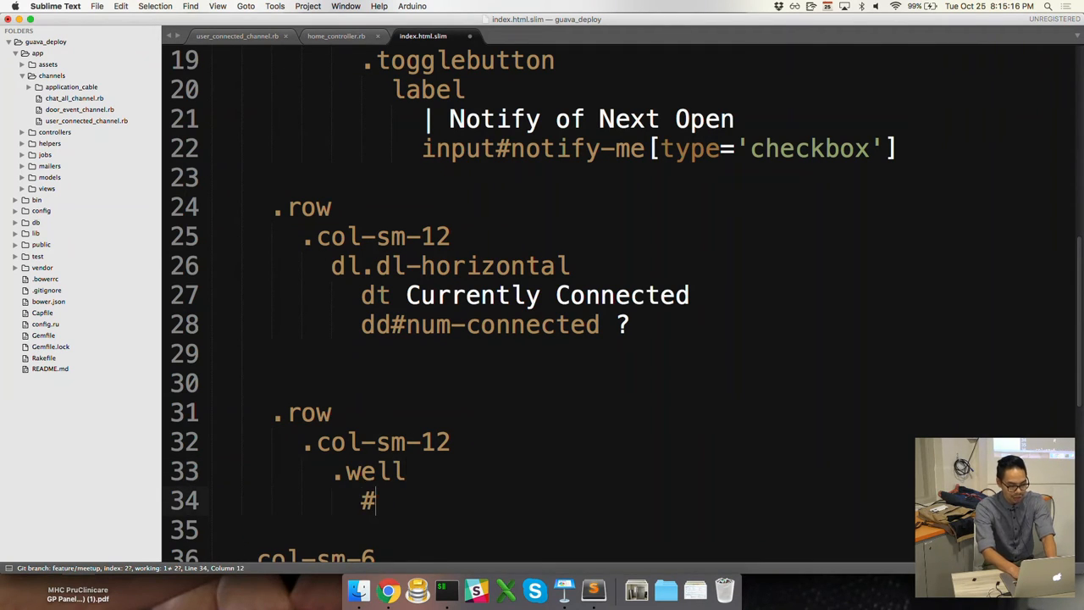
text(new-users)
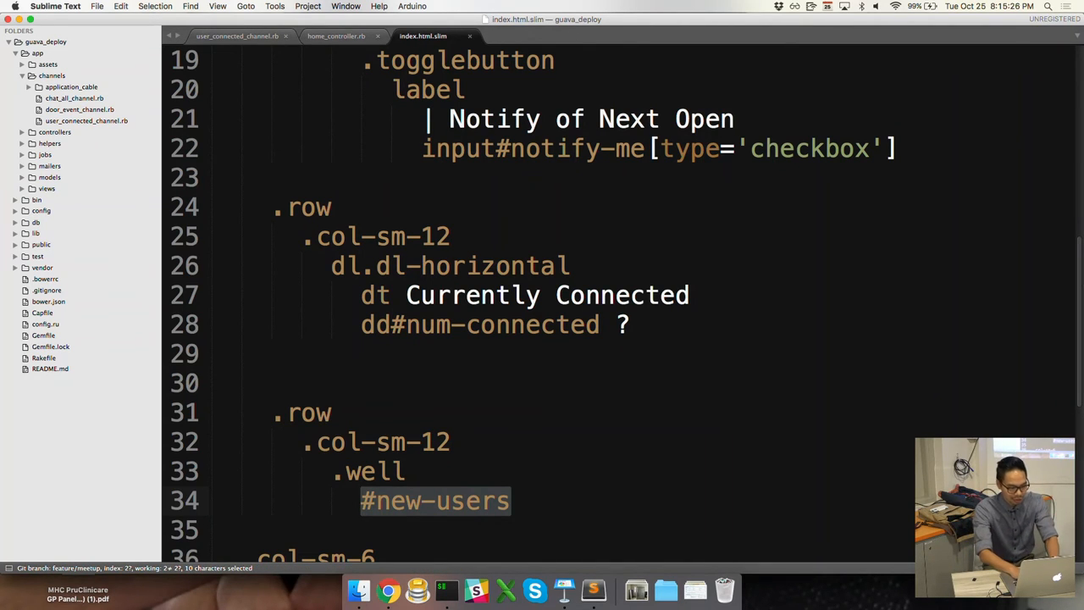
key(cmd+p)
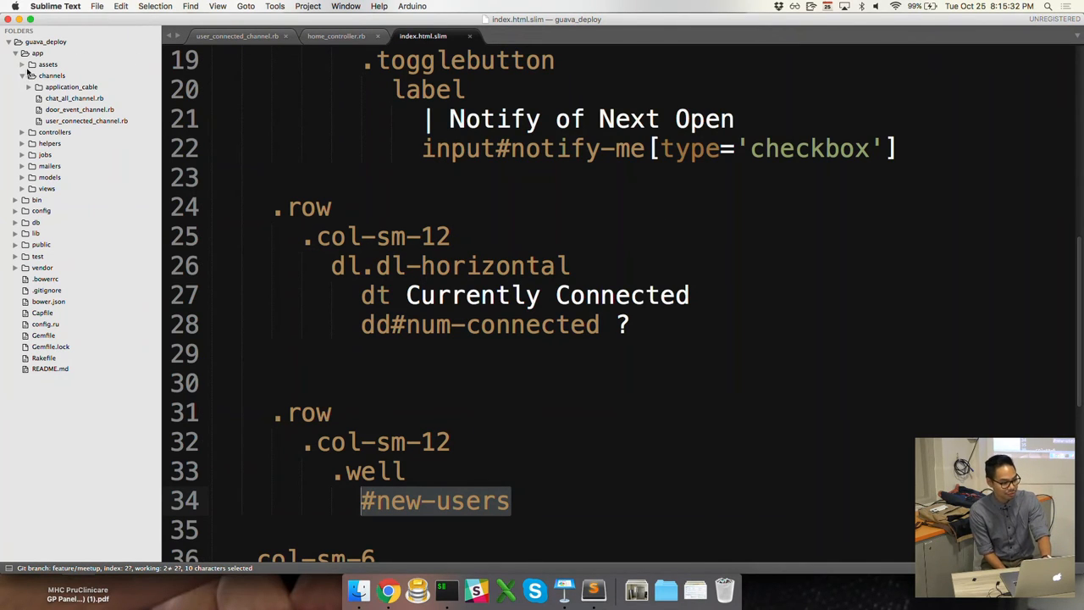
Expand app/assets/javascripts/channels and open user_connected.coffee.
click(48, 64)
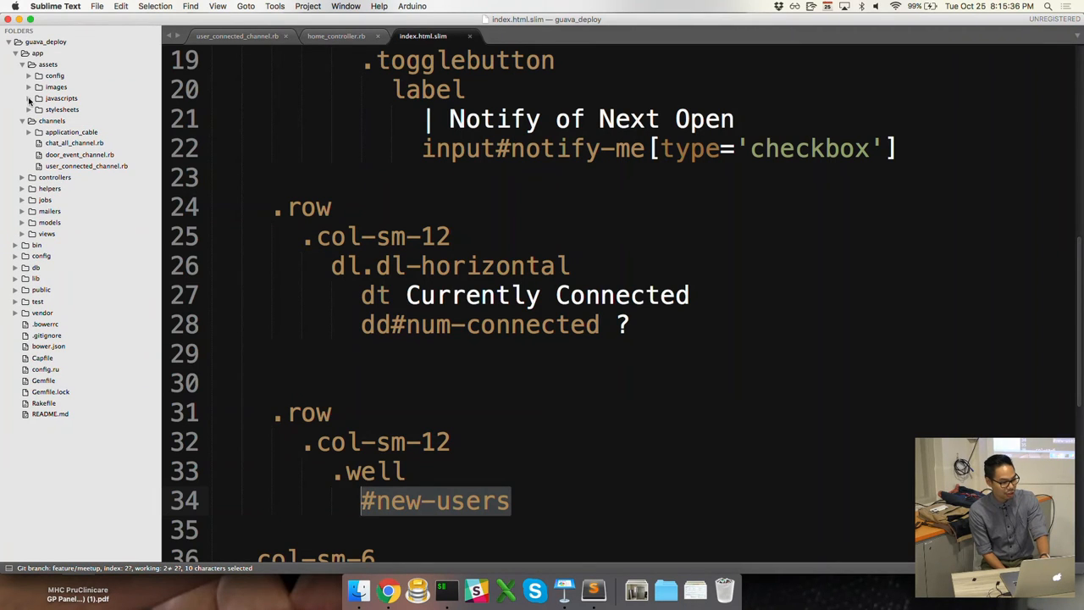
click(28, 97)
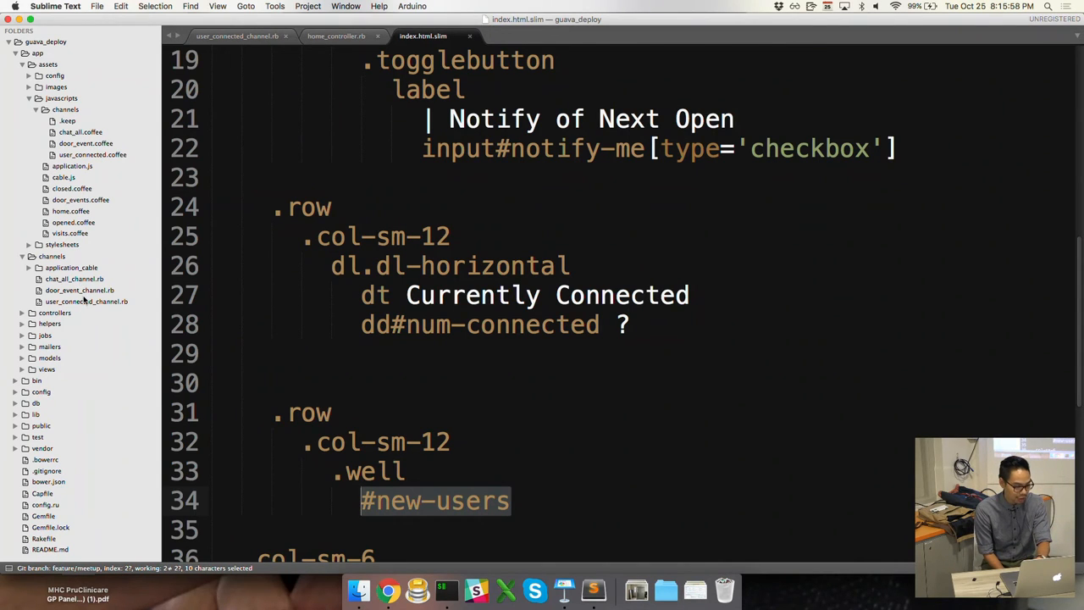
click(93, 154)
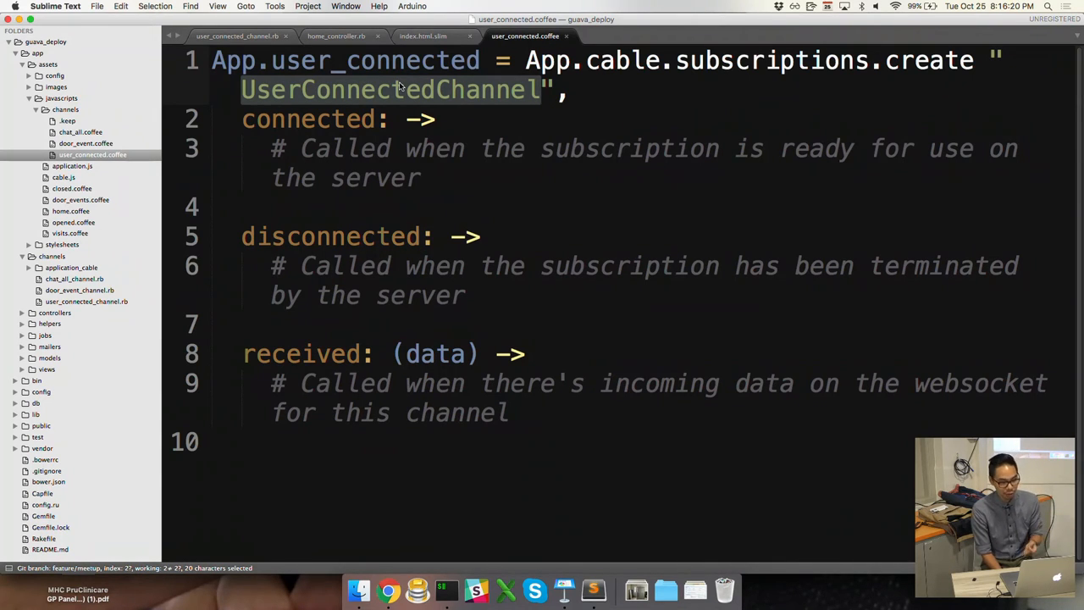
Check new_users and UserConnectedChannel in the channel file, then return to user_connected.coffee.
click(237, 35)
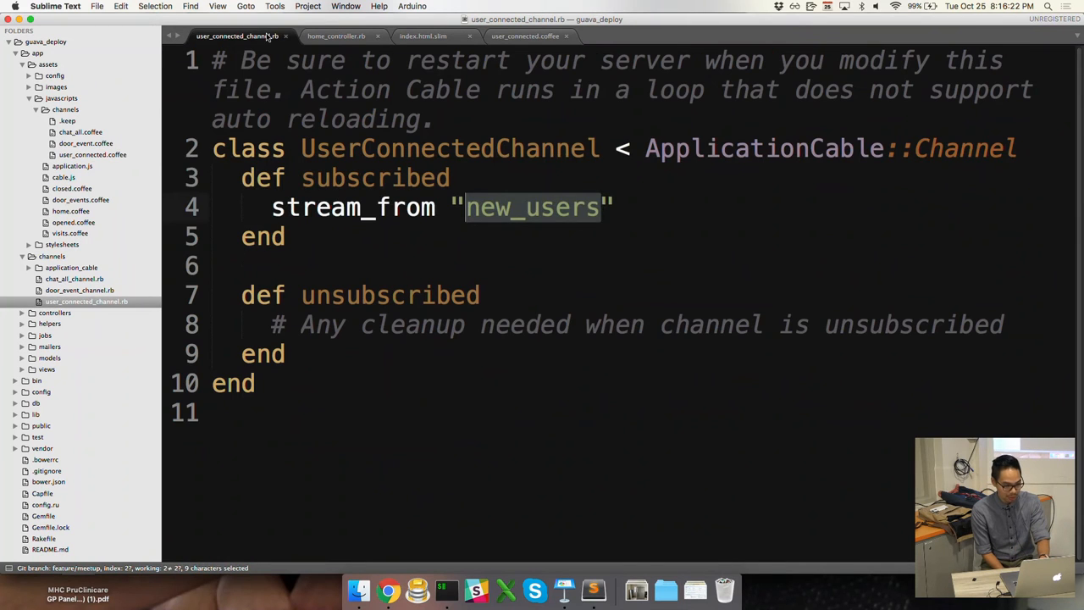
double_click(449, 148)
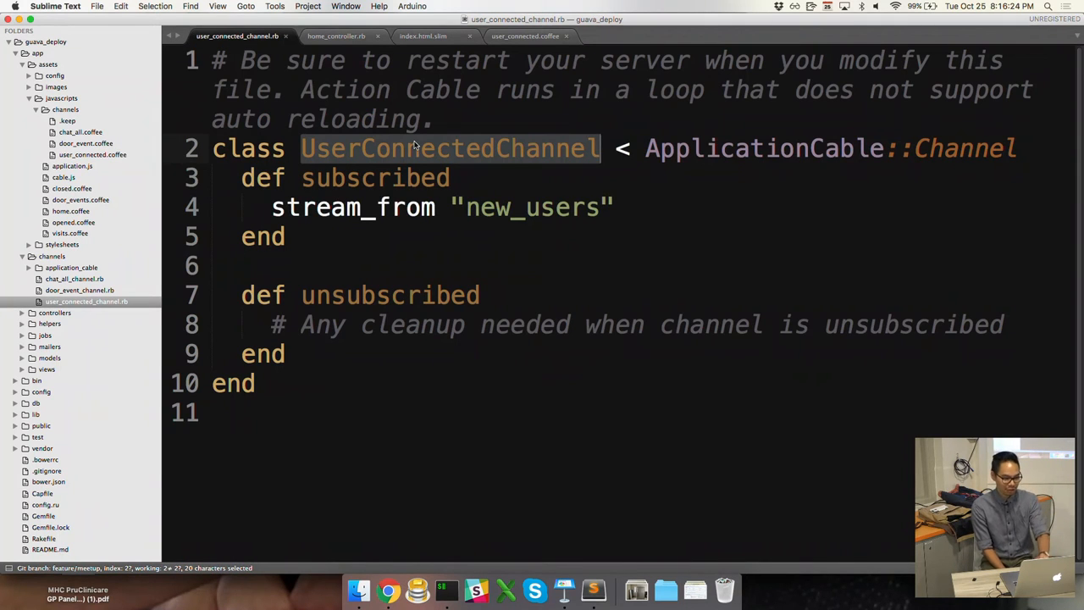
double_click(533, 207)
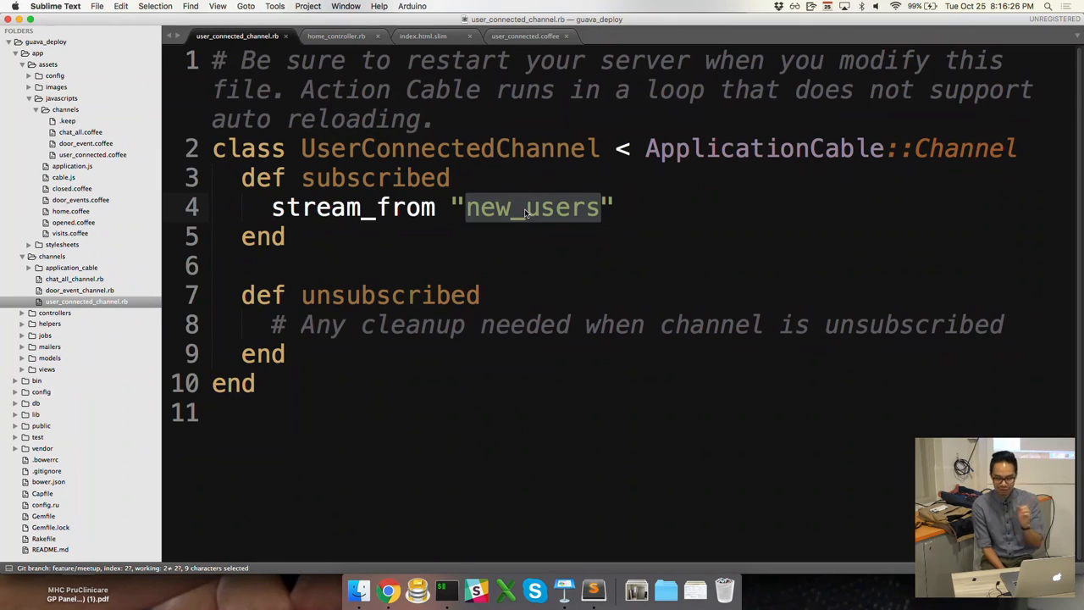
click(525, 35)
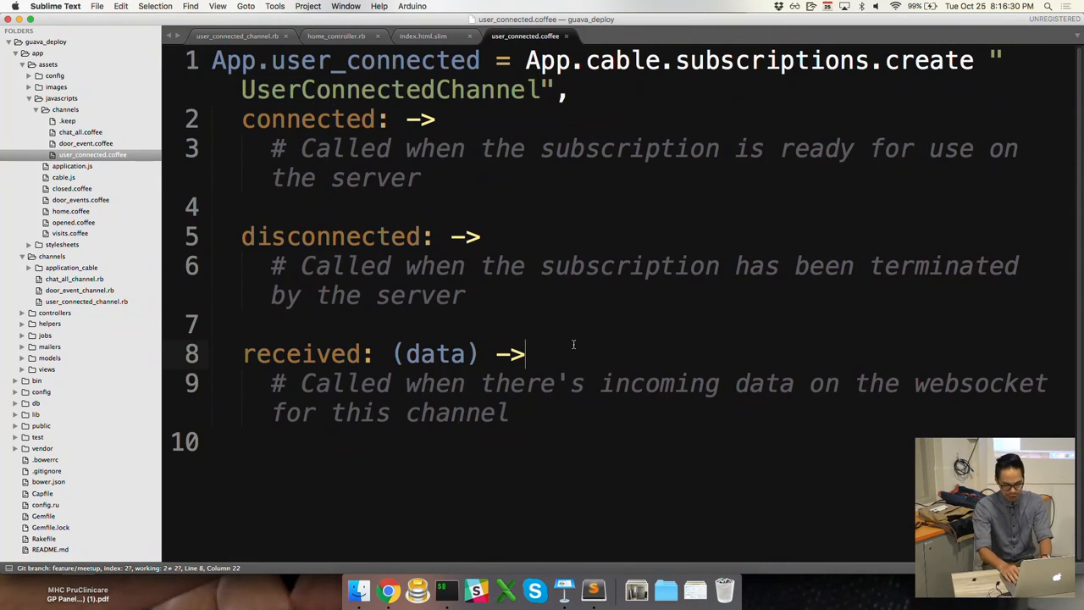
Add $('#new-users').append(data.html) to the received handler, checking the controller's broadcast, and save.
key(enter)
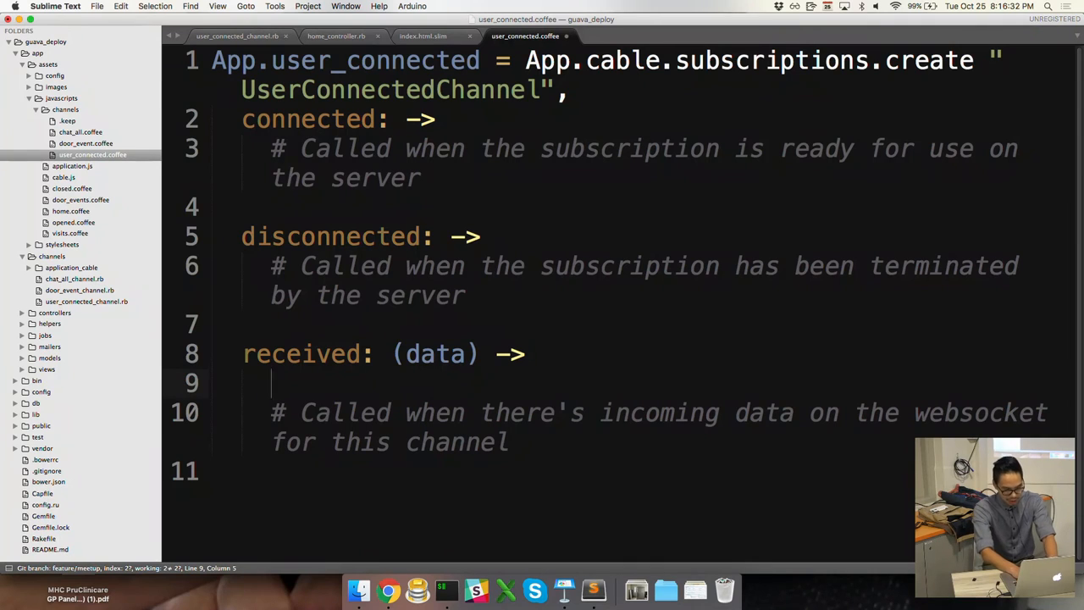
text($())
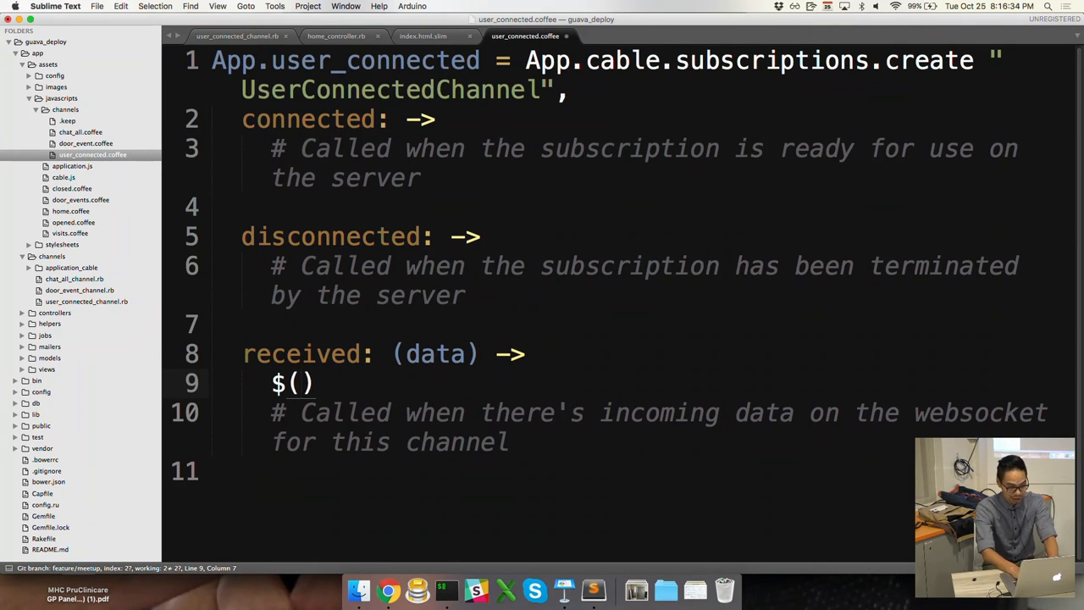
text('#new-users')
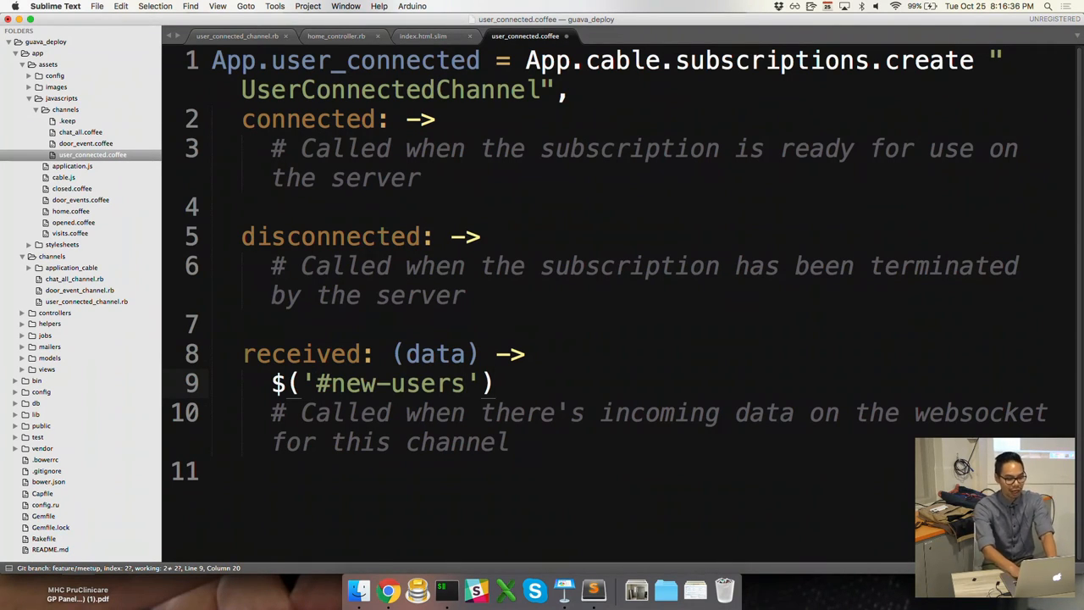
text(.append)
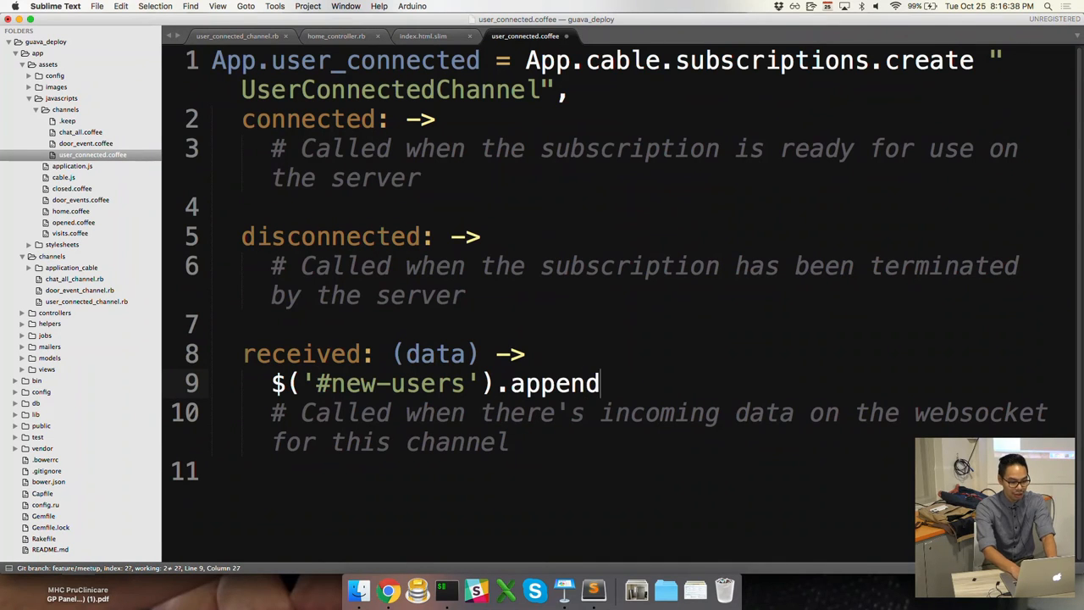
text((data))
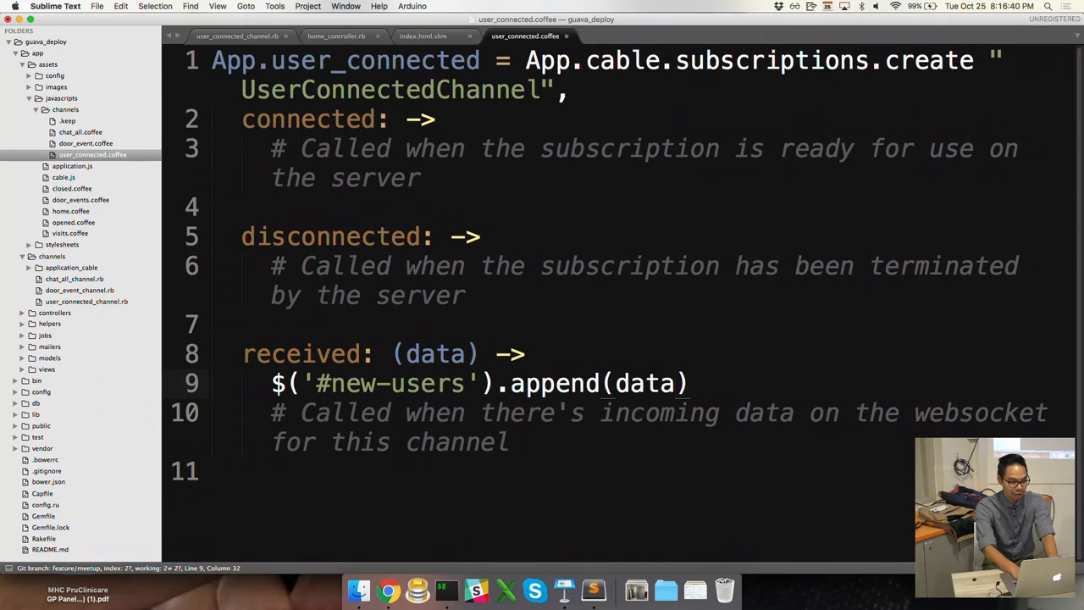
click(336, 35)
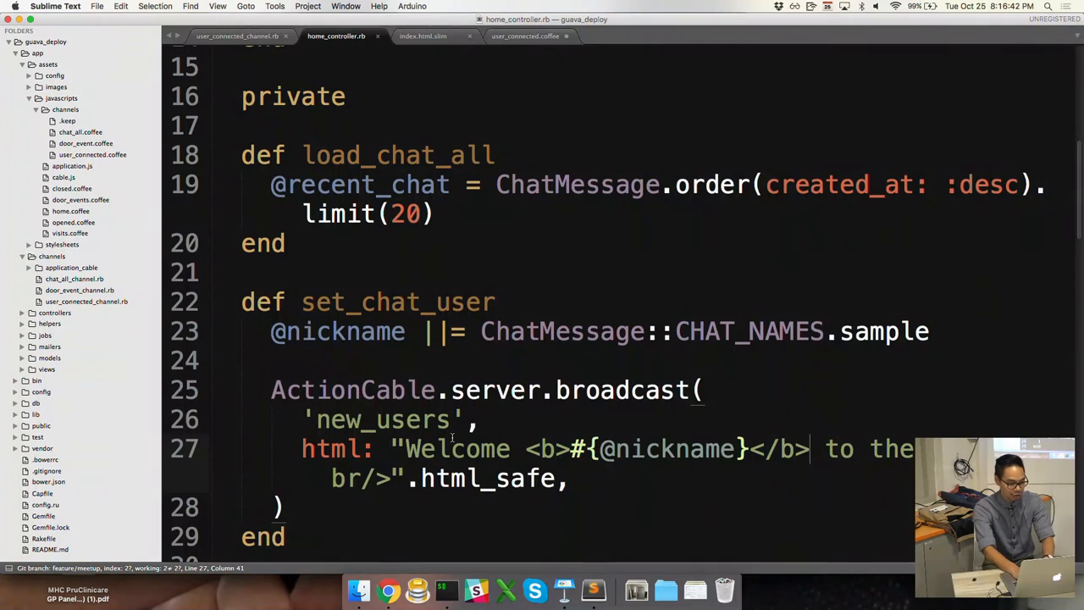
double_click(623, 390)
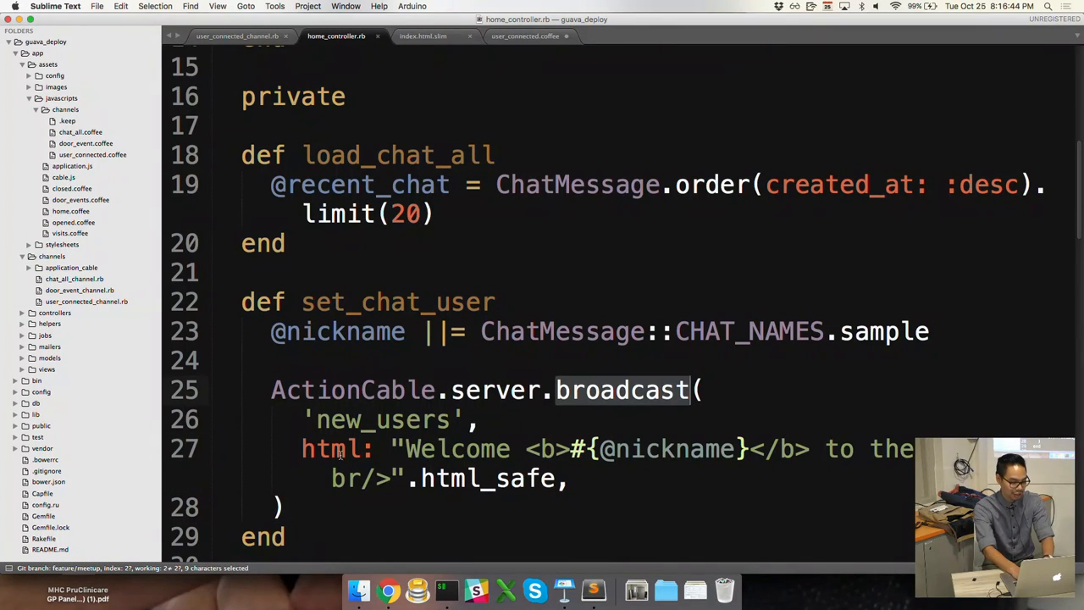
click(524, 36)
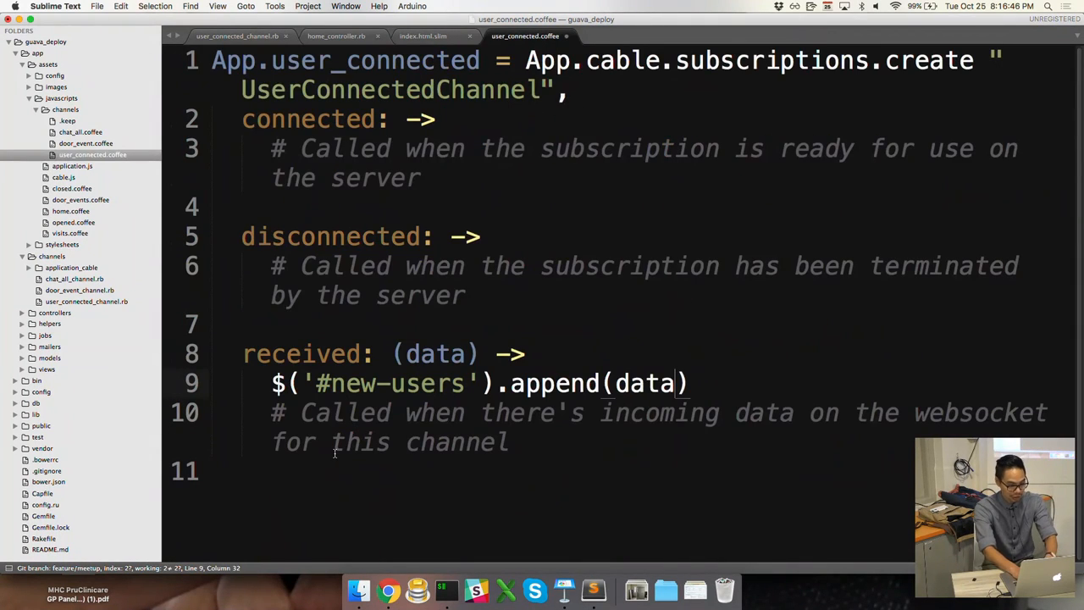
text(.ht)
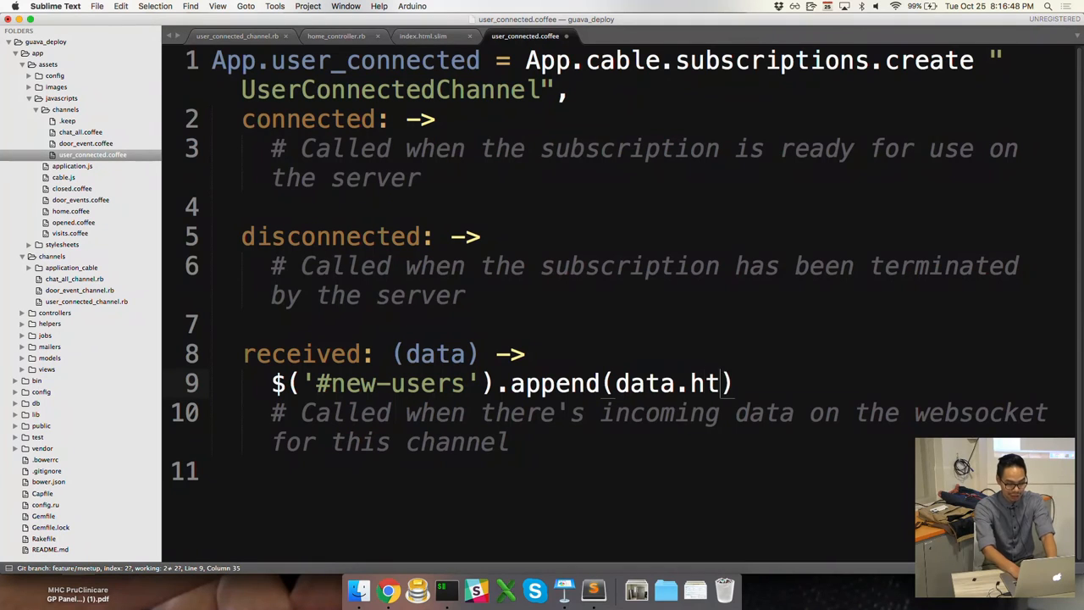
text(ml)
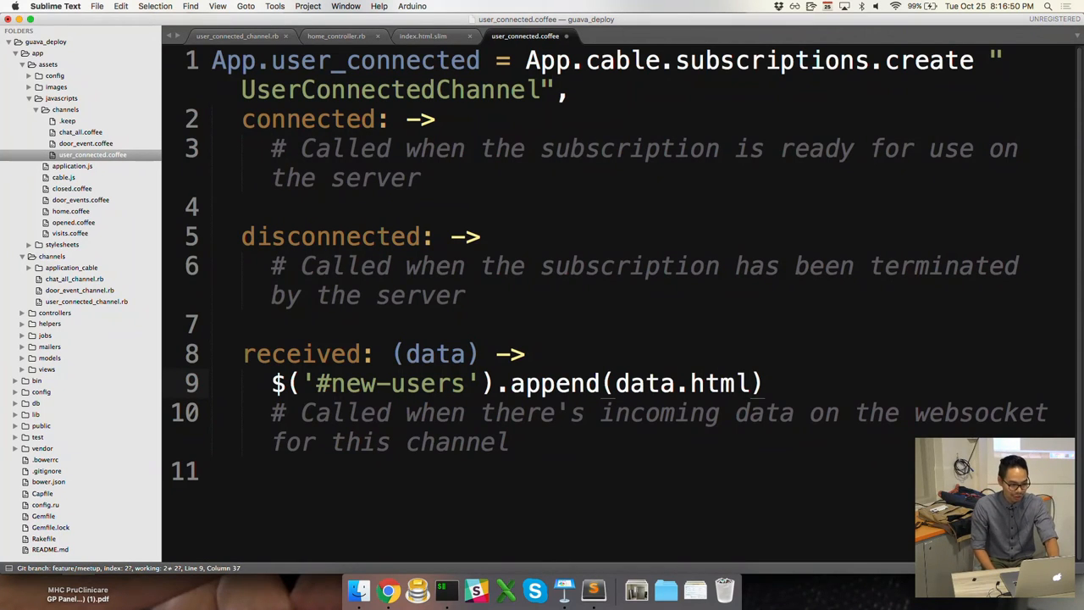
key(cmd+s)
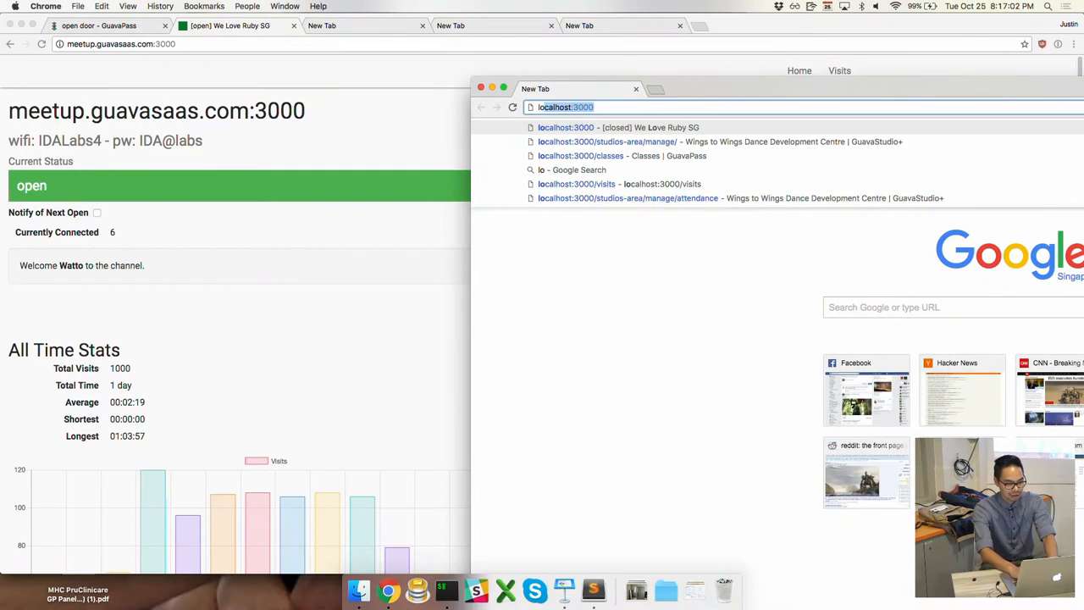
Load the localhost:3000 meetup page to view its welcome list.
click(566, 127)
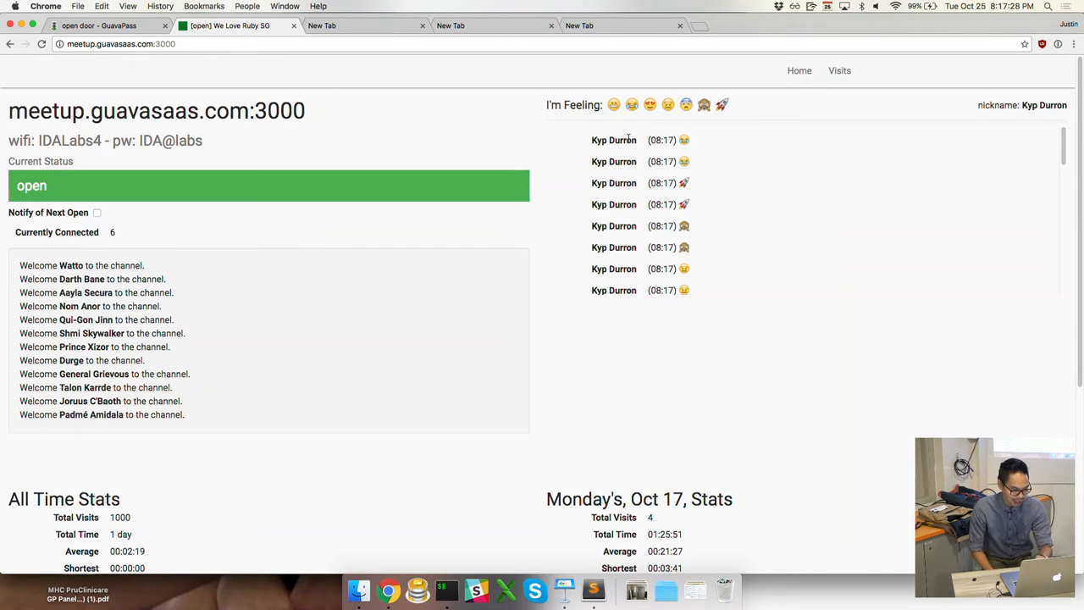
key(cmd+tab)
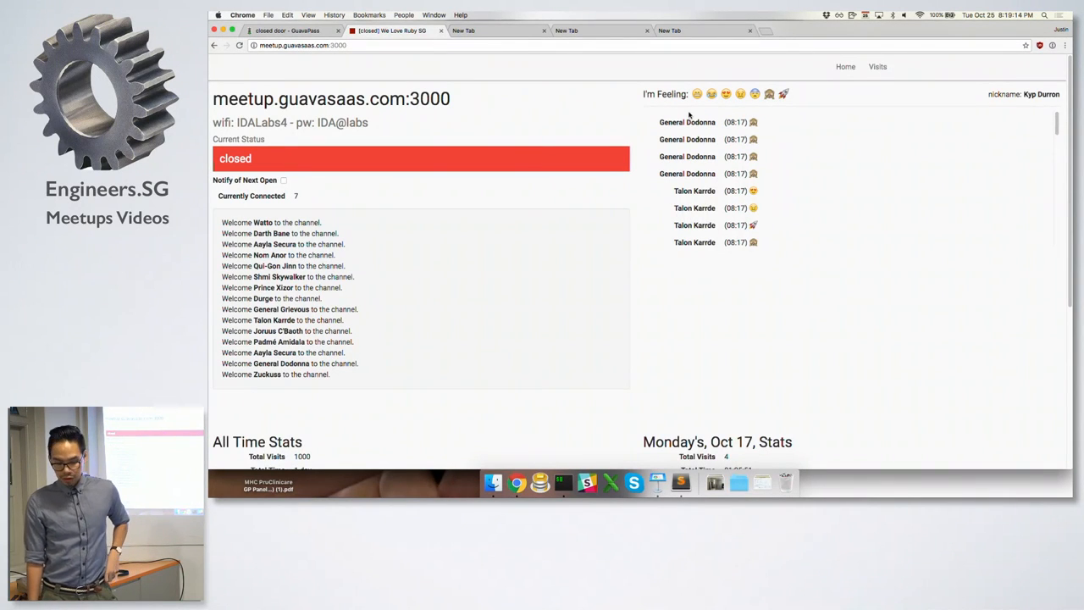
Watch Welcome messages such as Zuckuss appear, then switch to the terminal.
key(cmd+tab)
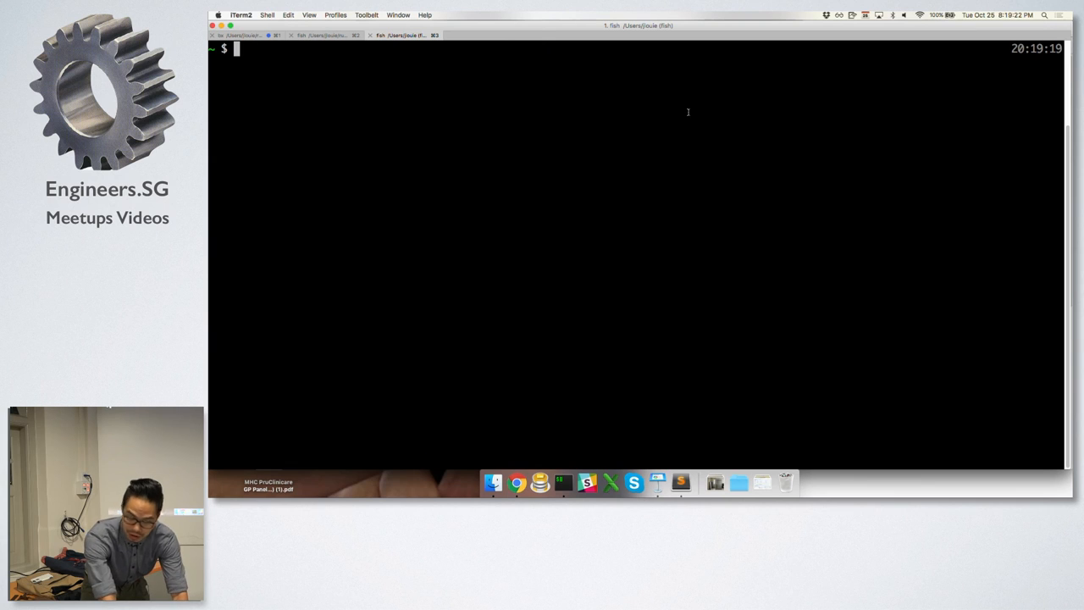
text(ssh pi@192.168.2.2)
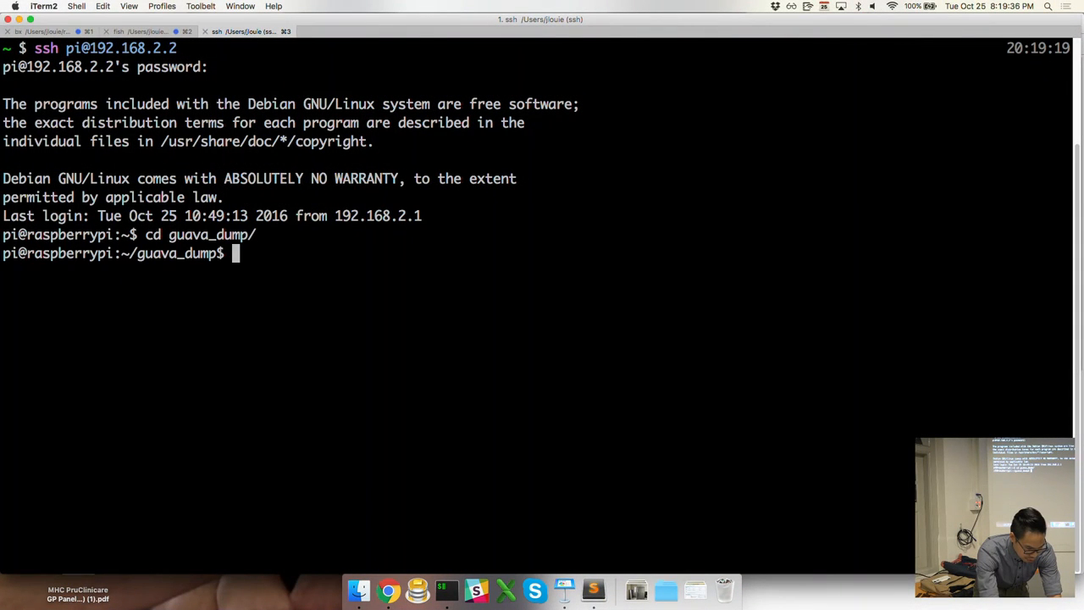
text(vim)
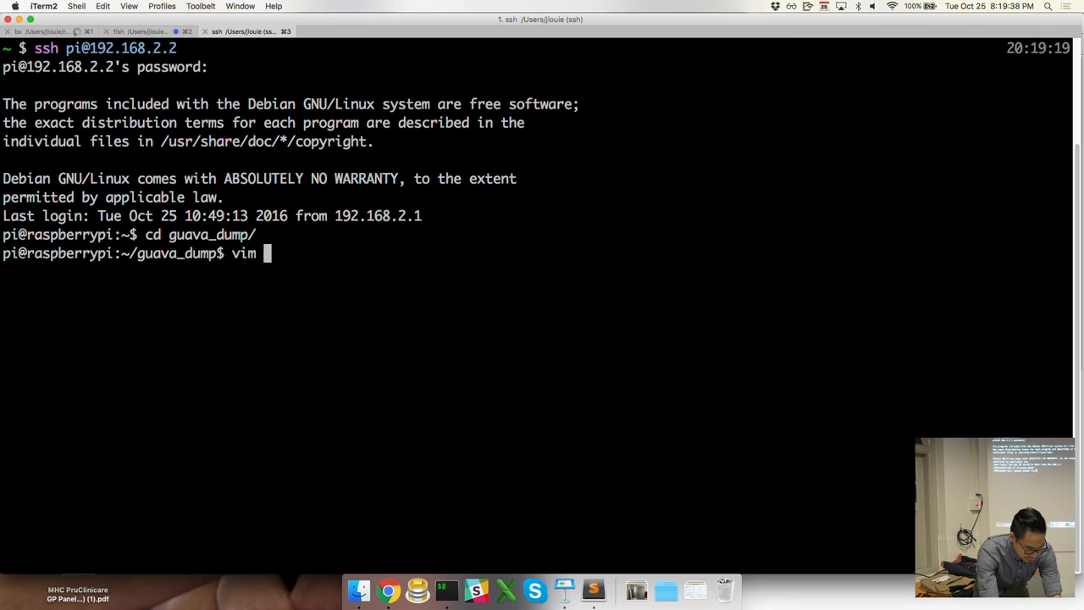
text(dump.rb)
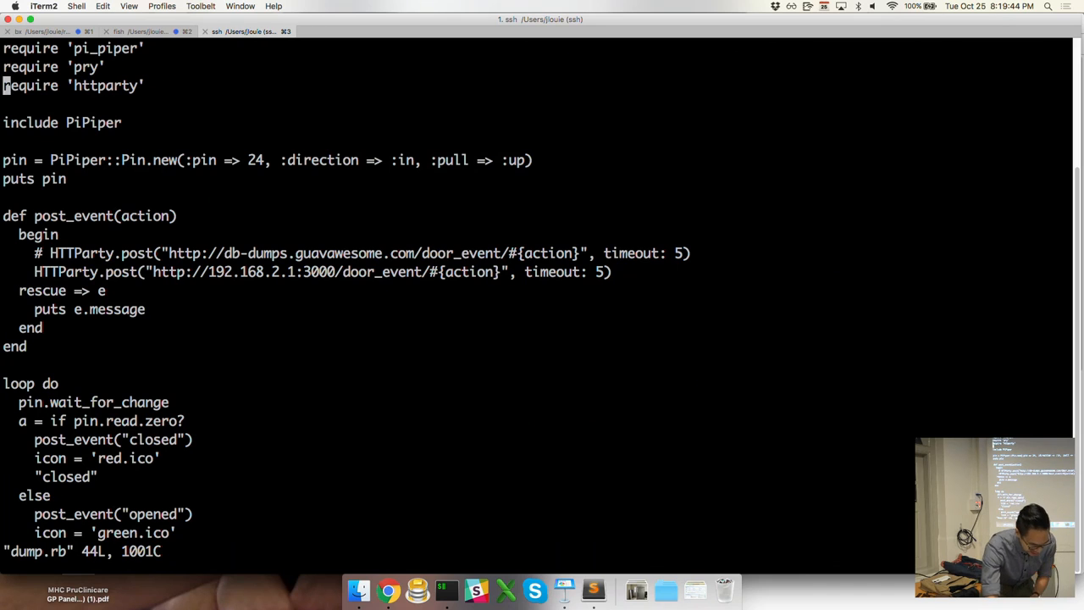
Scroll down through dump.rb to see its event-posting loop and index.html output.
scroll(down, 3)
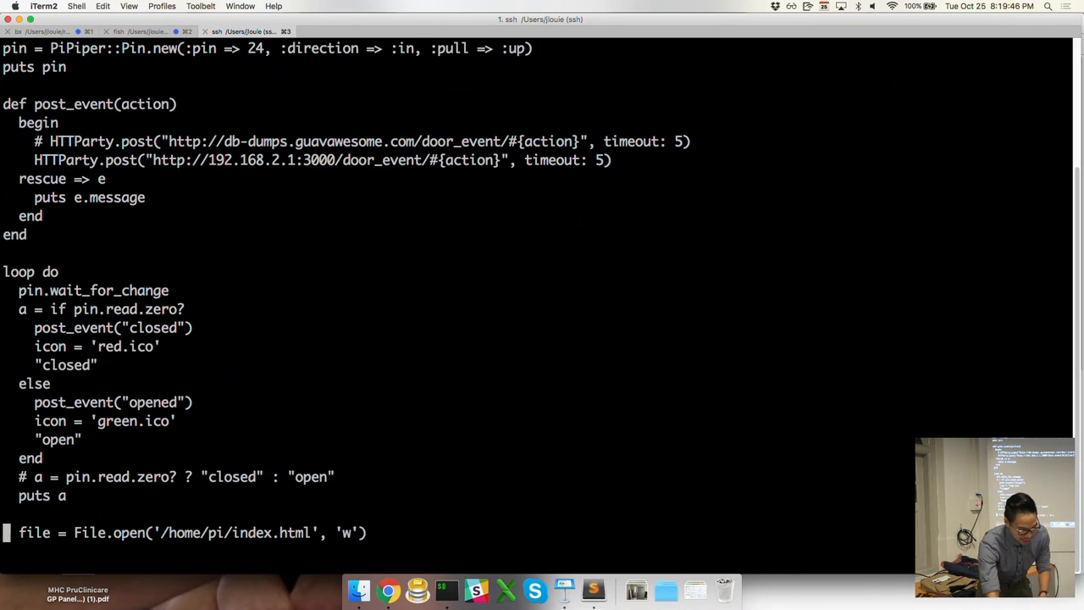
scroll(down, 3)
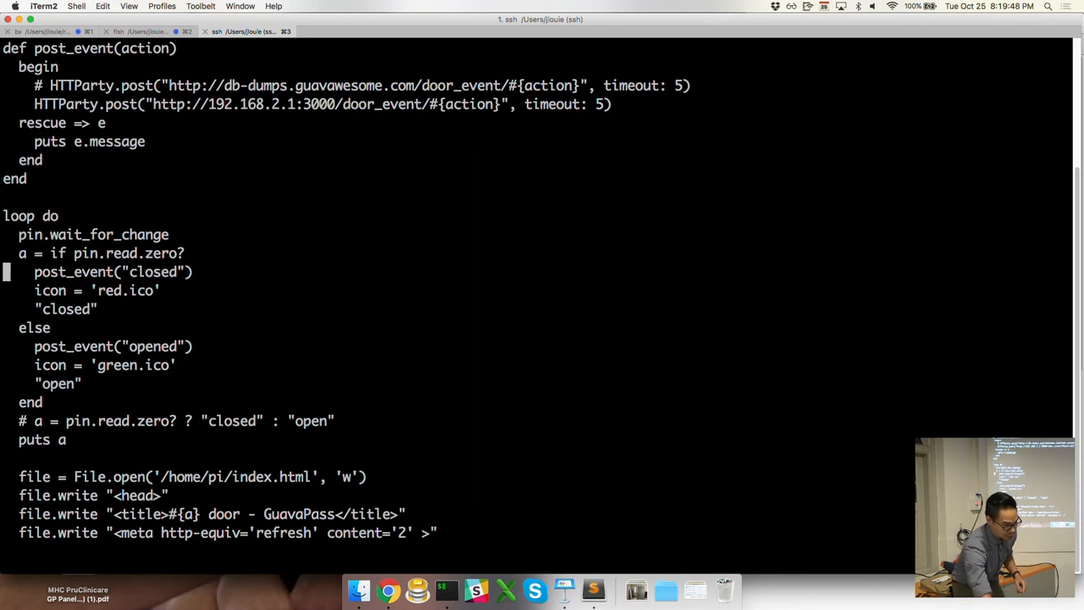